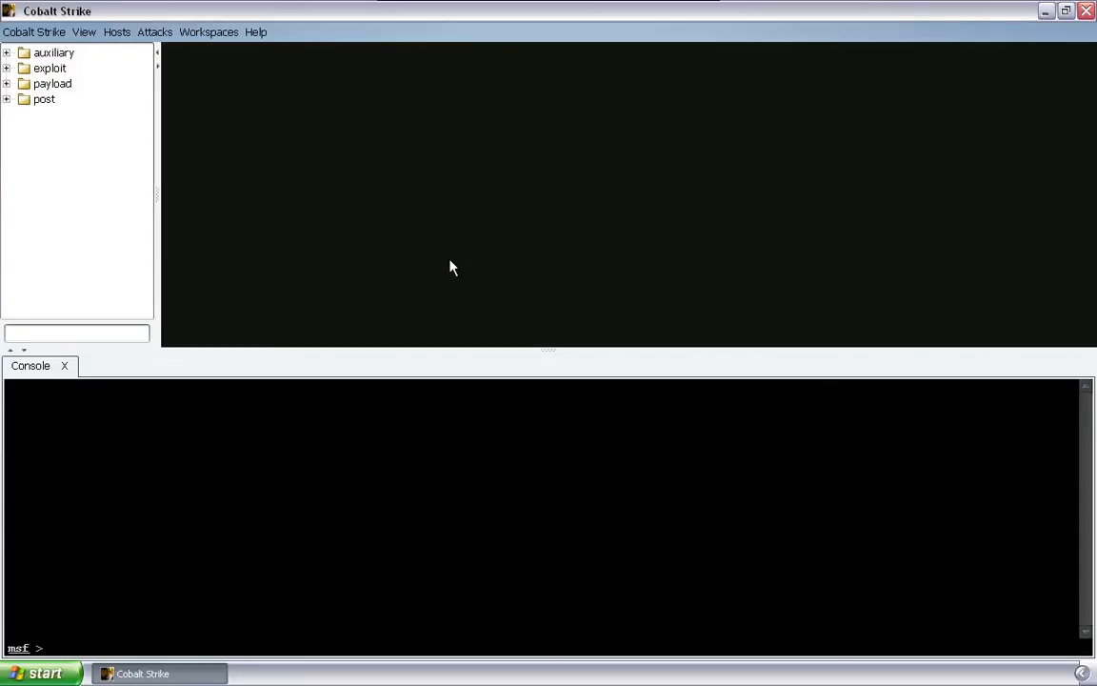
{"action": "mouse_move", "coordinate": [228, 95]}
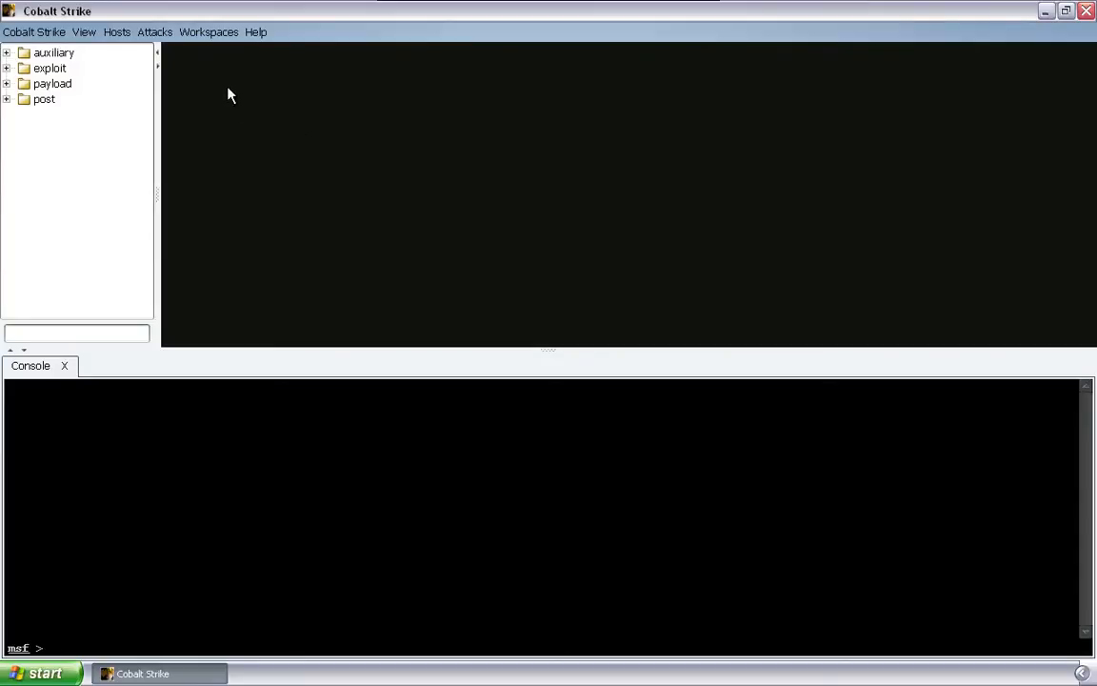
Step: Browse the Attacks menu toward the Packages list holding USB/CD AutoPlay
{"action": "left_click", "coordinate": [155, 32]}
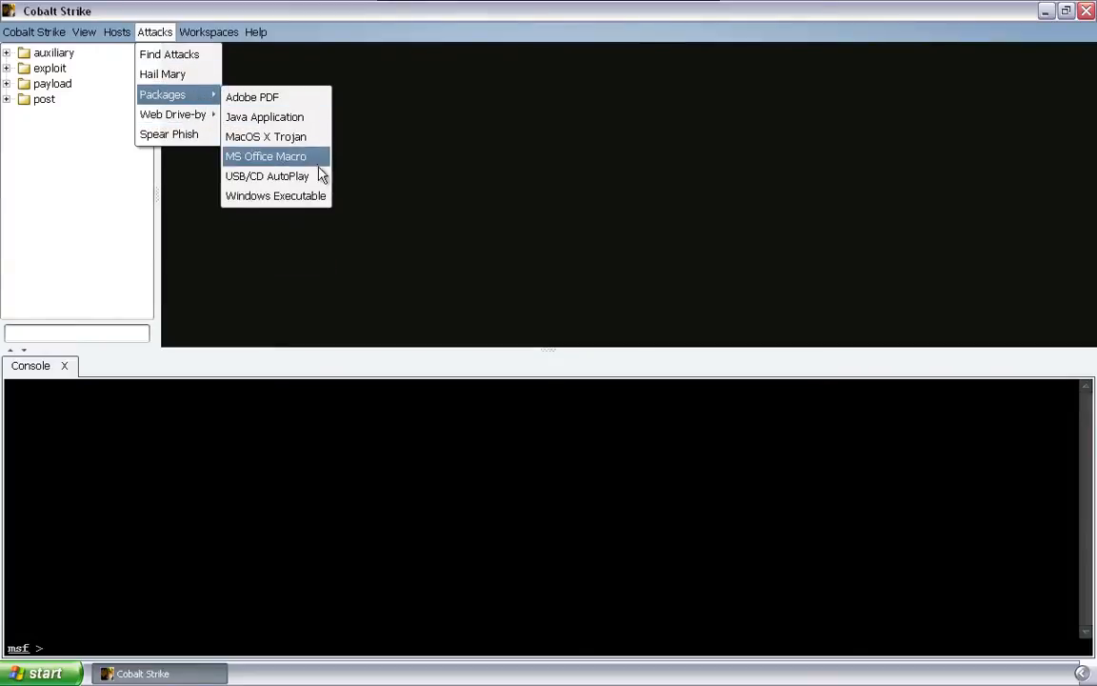
{"action": "mouse_move", "coordinate": [267, 176]}
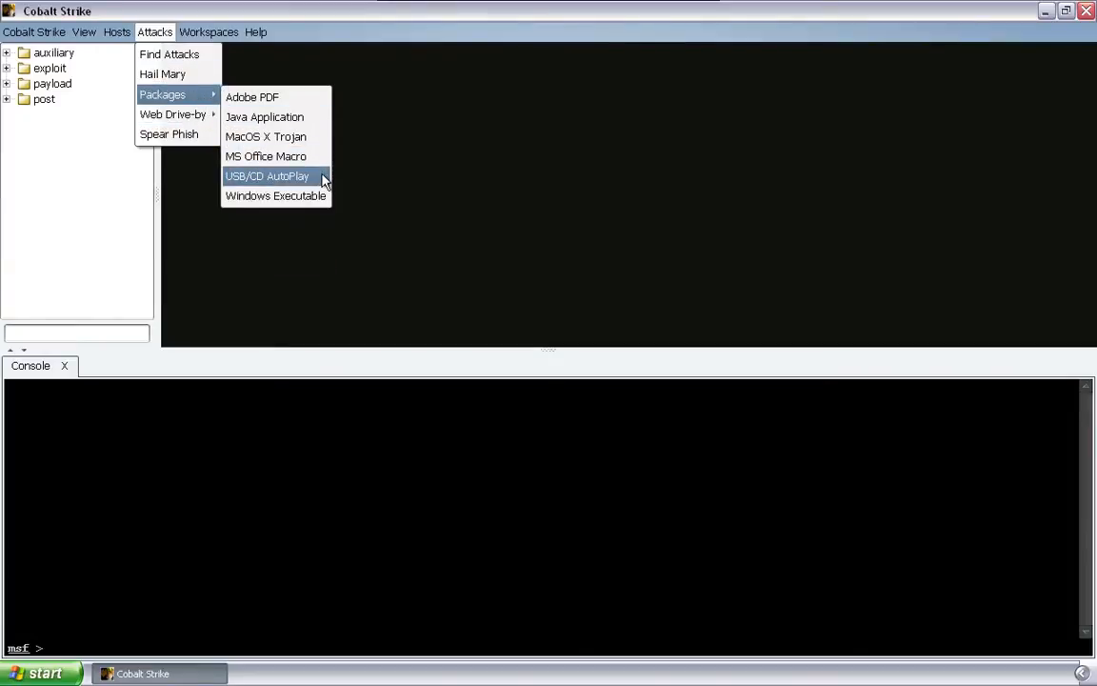
Step: Bring up the USB/CD AutoPlay form prefilled with the Wedding Photos label
{"action": "left_click", "coordinate": [267, 175]}
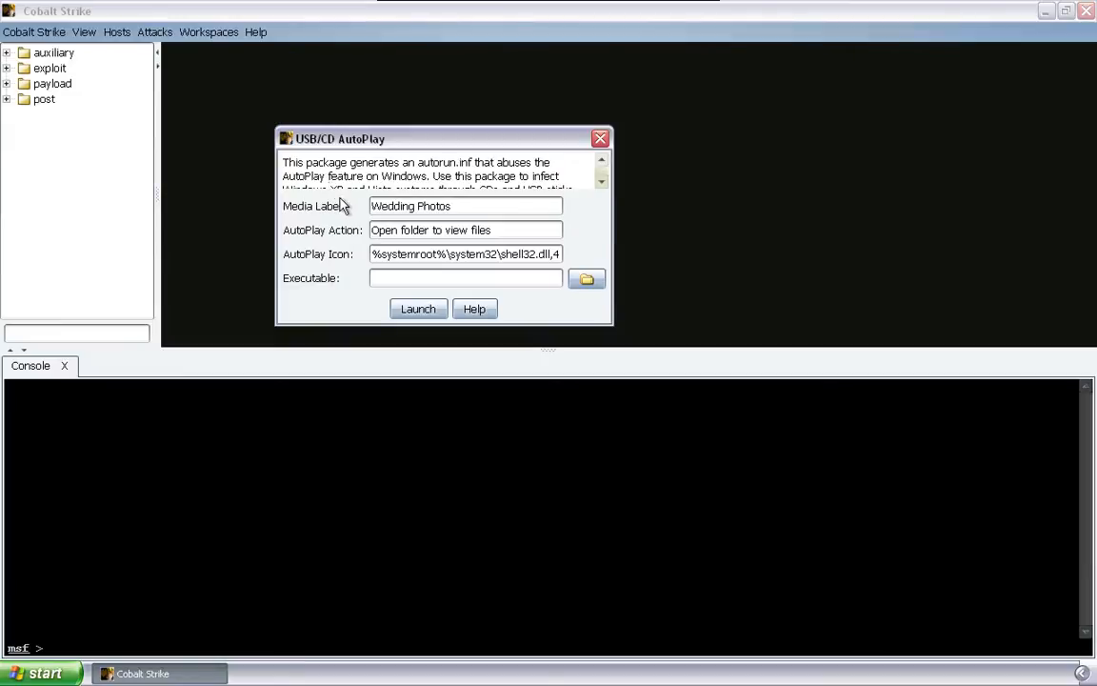
{"action": "mouse_move", "coordinate": [345, 289]}
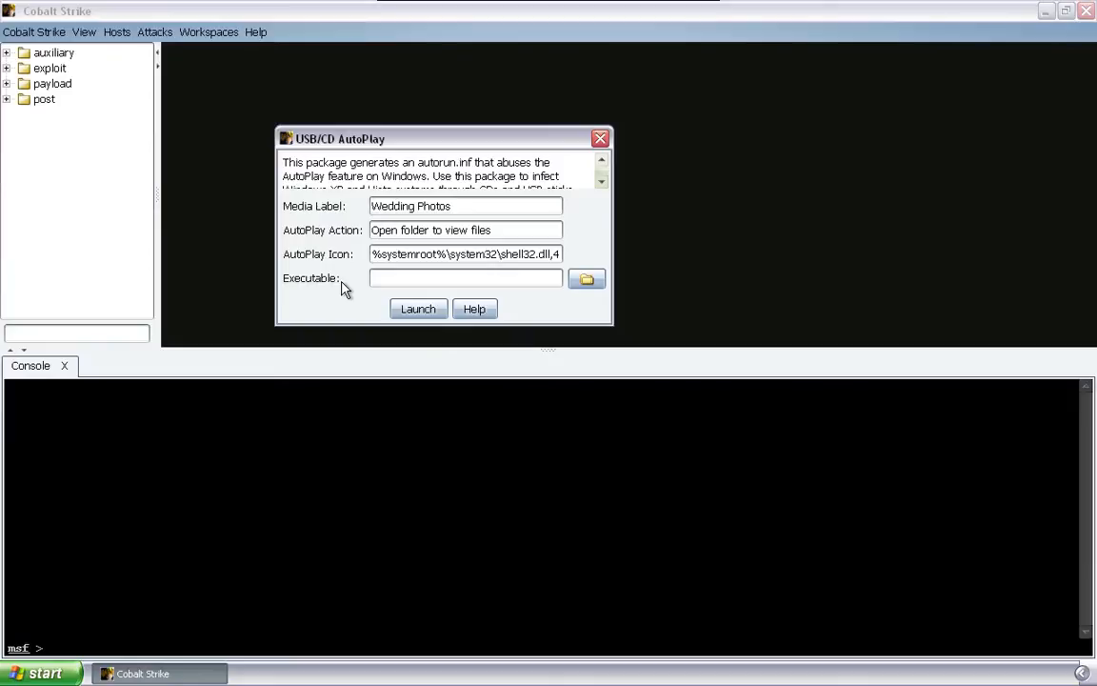
{"action": "mouse_move", "coordinate": [261, 370]}
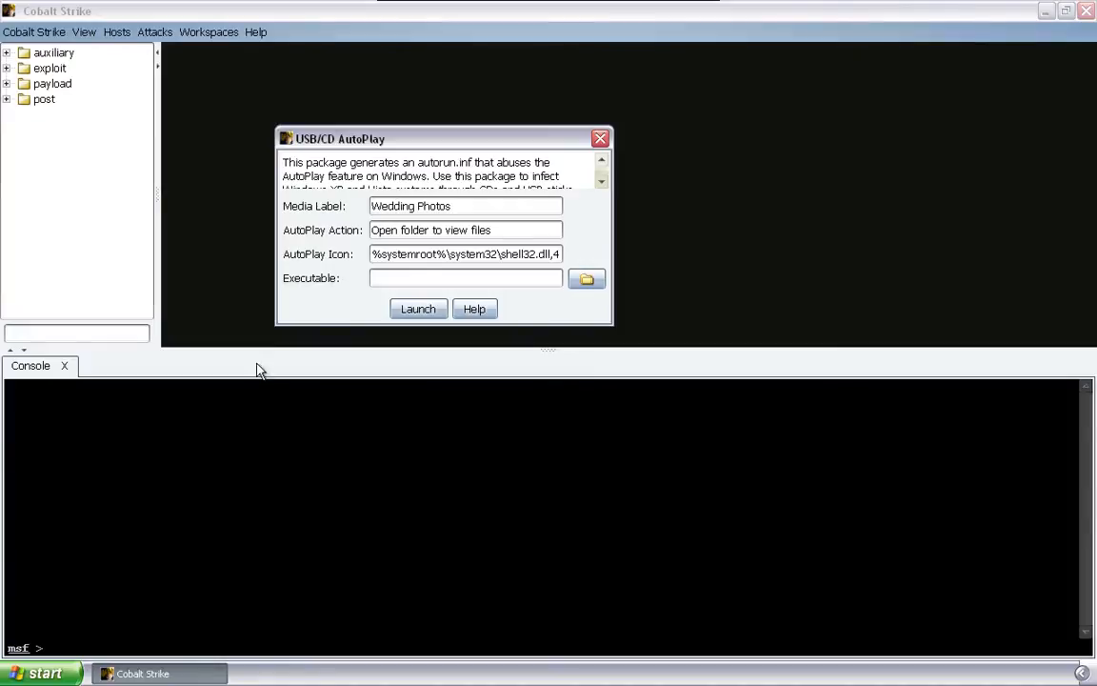
Step: Copy Winter, Sunset, Blue hills and Water lilies from Sample Pictures onto Removable Disk (E:)
{"action": "left_click", "coordinate": [38, 673]}
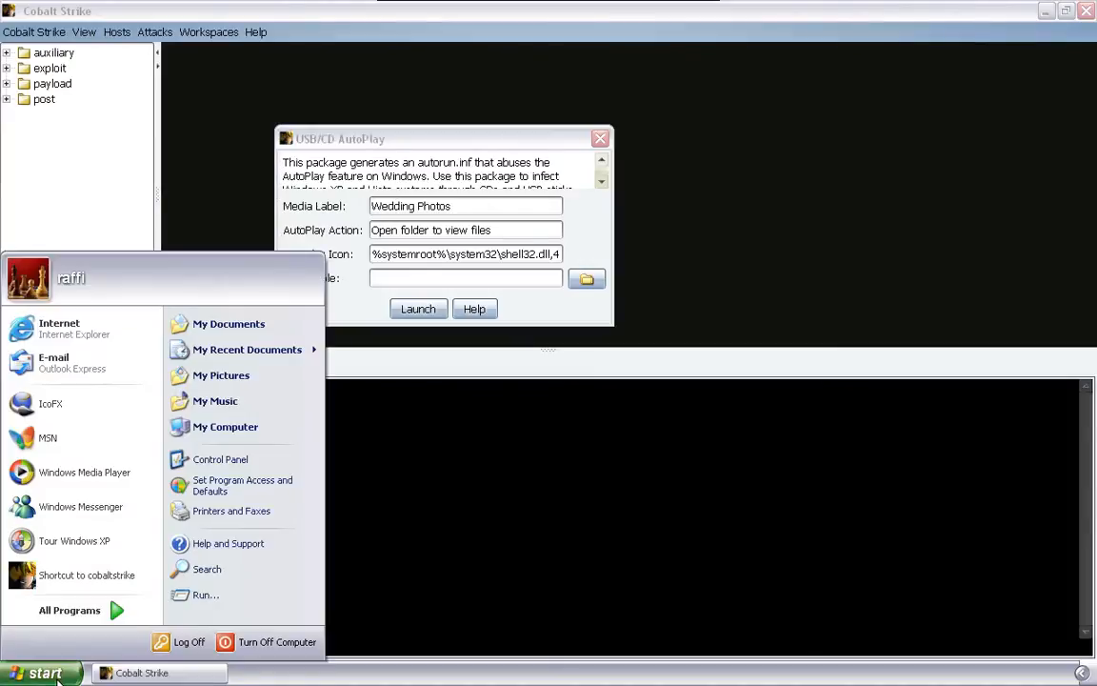
{"action": "left_click", "coordinate": [225, 426]}
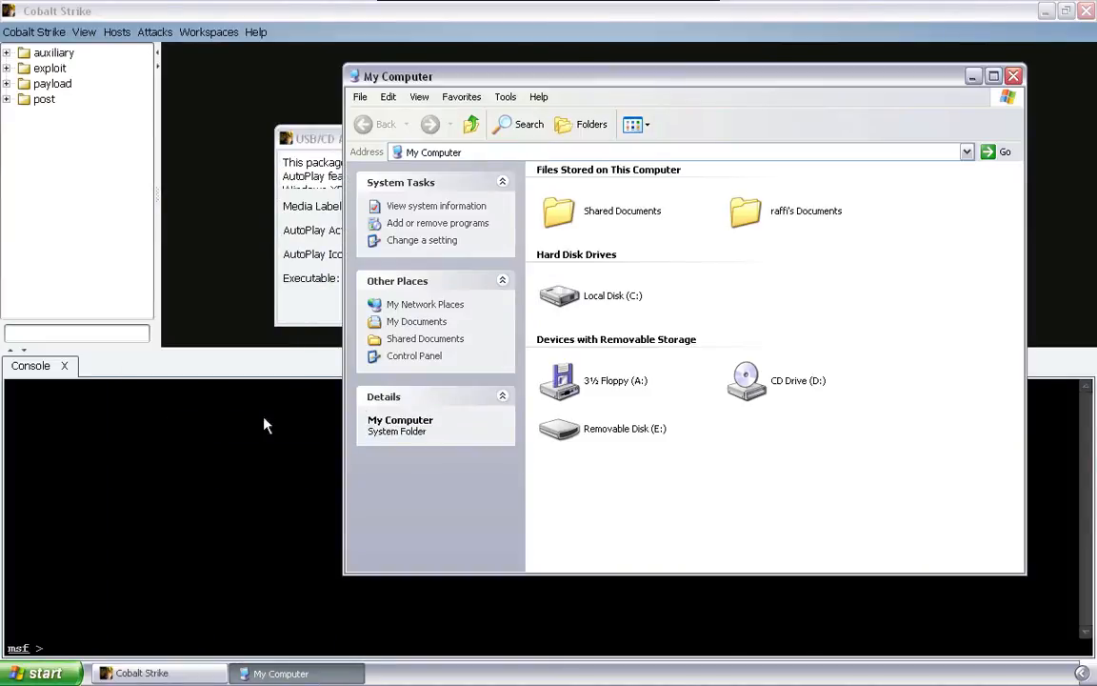
{"action": "left_click", "coordinate": [559, 427]}
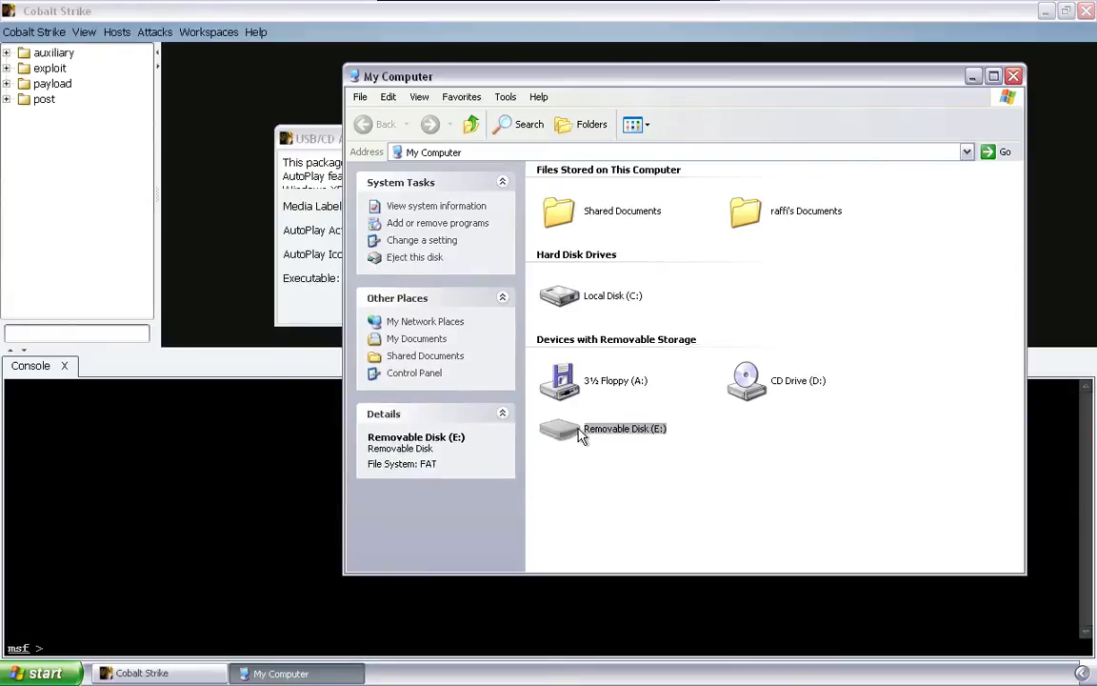
{"action": "right_click", "coordinate": [581, 428]}
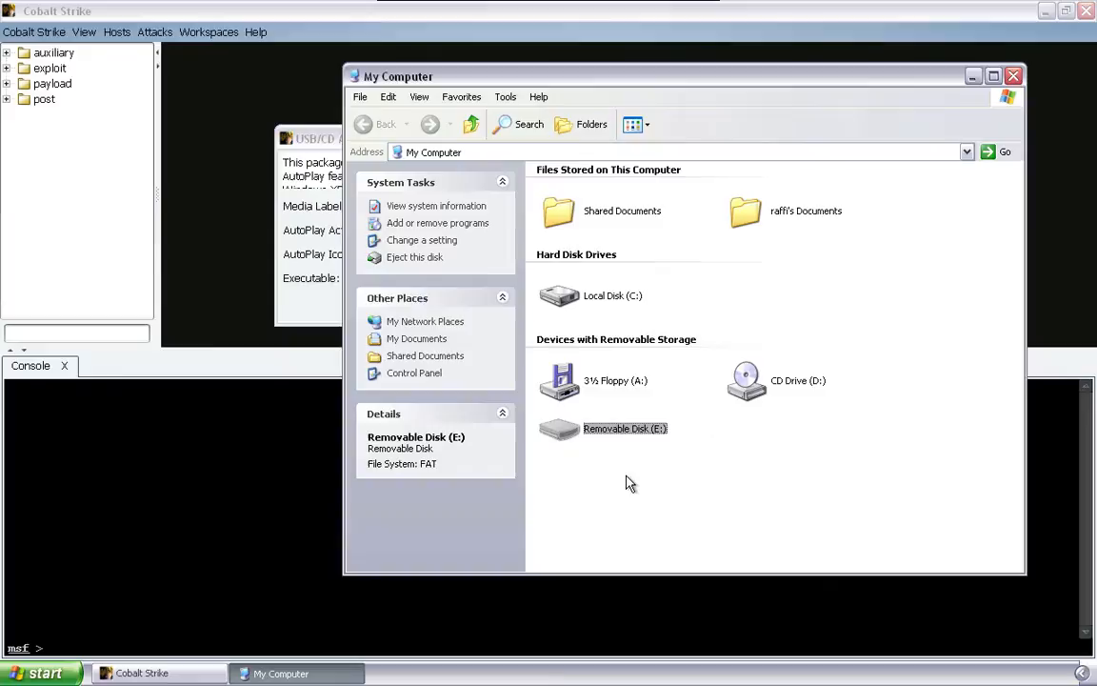
{"action": "mouse_move", "coordinate": [605, 436]}
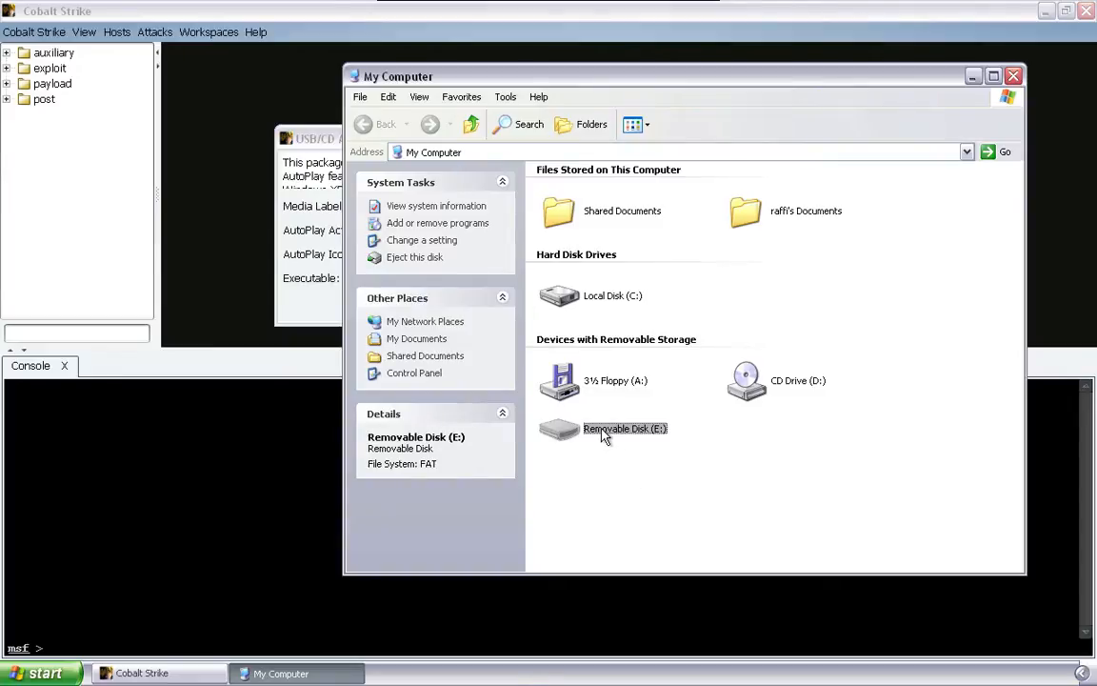
{"action": "double_click", "coordinate": [625, 428]}
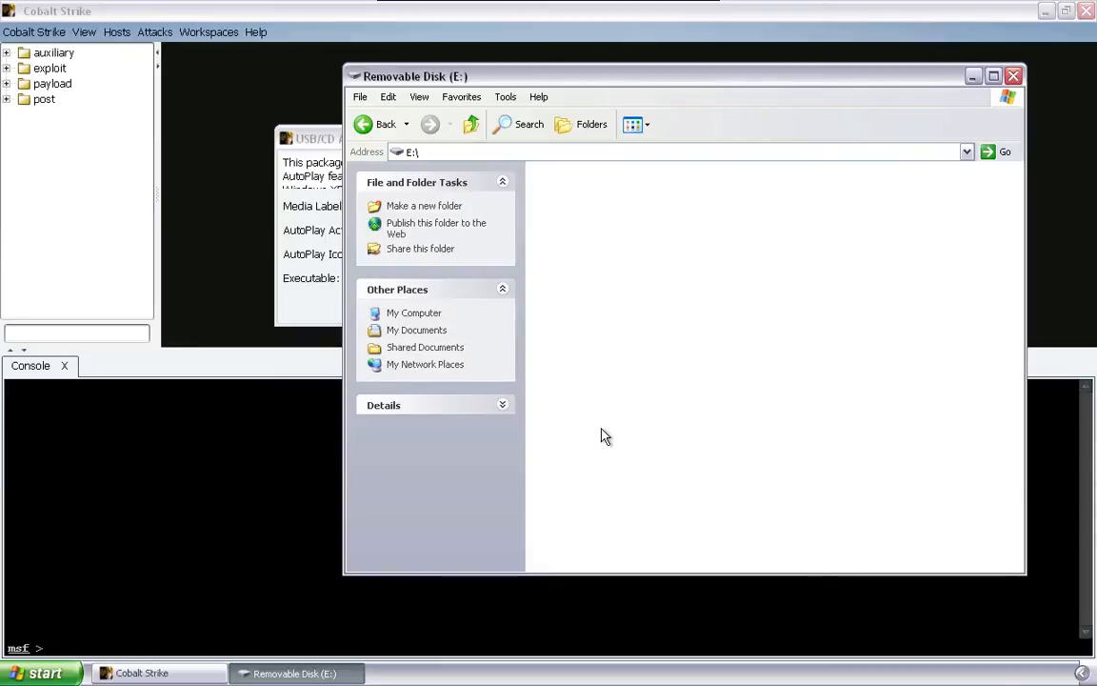
{"action": "left_click", "coordinate": [42, 672]}
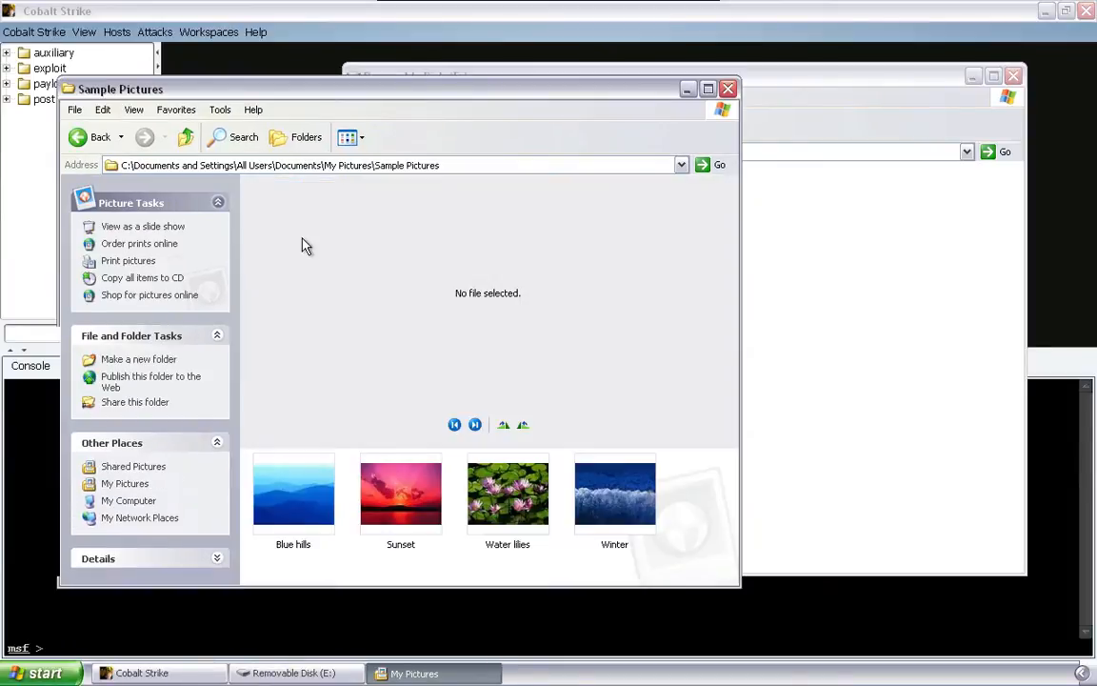
{"action": "left_click", "coordinate": [400, 493]}
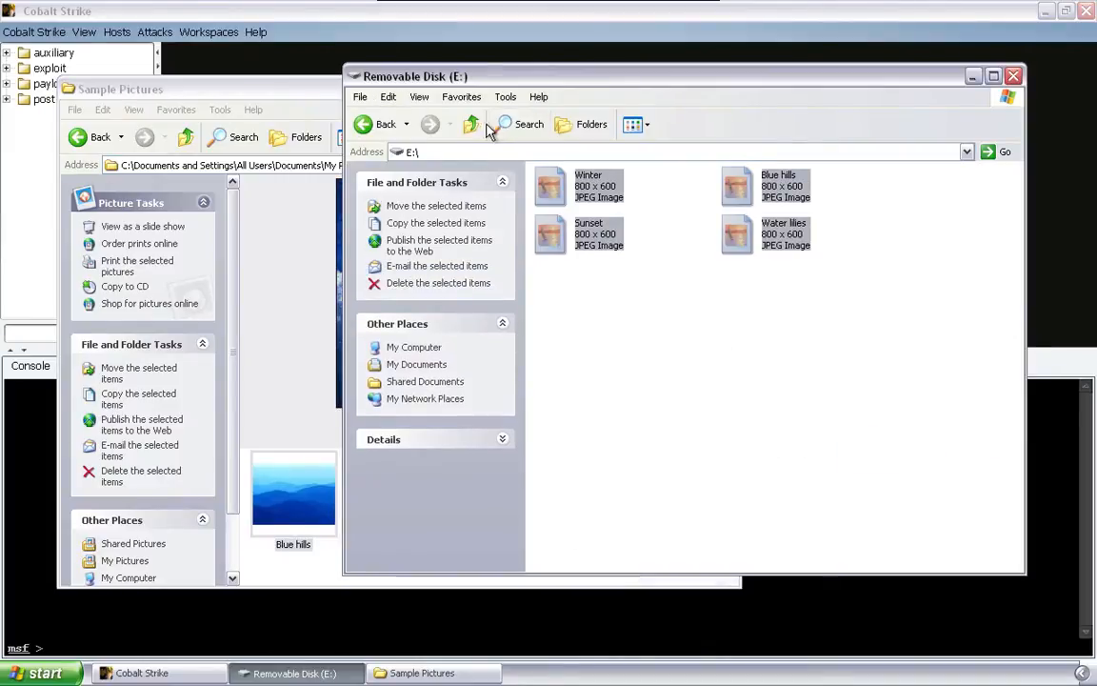
Step: Cancel the Removable Disk (E:) AutoPlay prompt, leaving My Computer listing the drives
{"action": "right_click", "coordinate": [560, 429]}
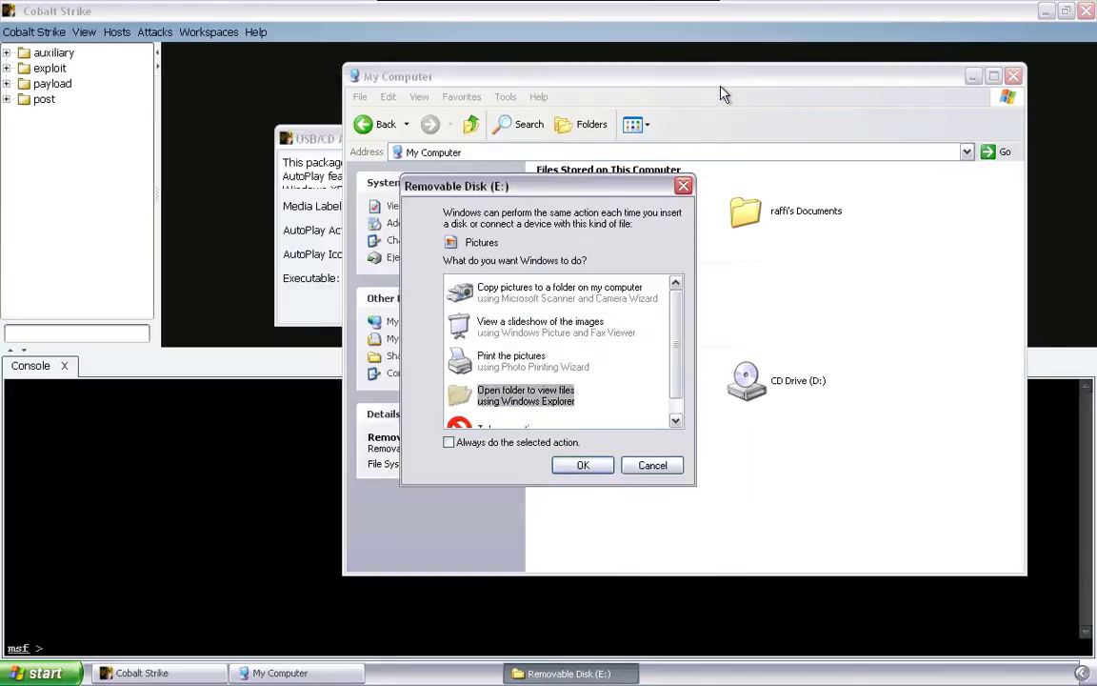
{"action": "mouse_move", "coordinate": [646, 412]}
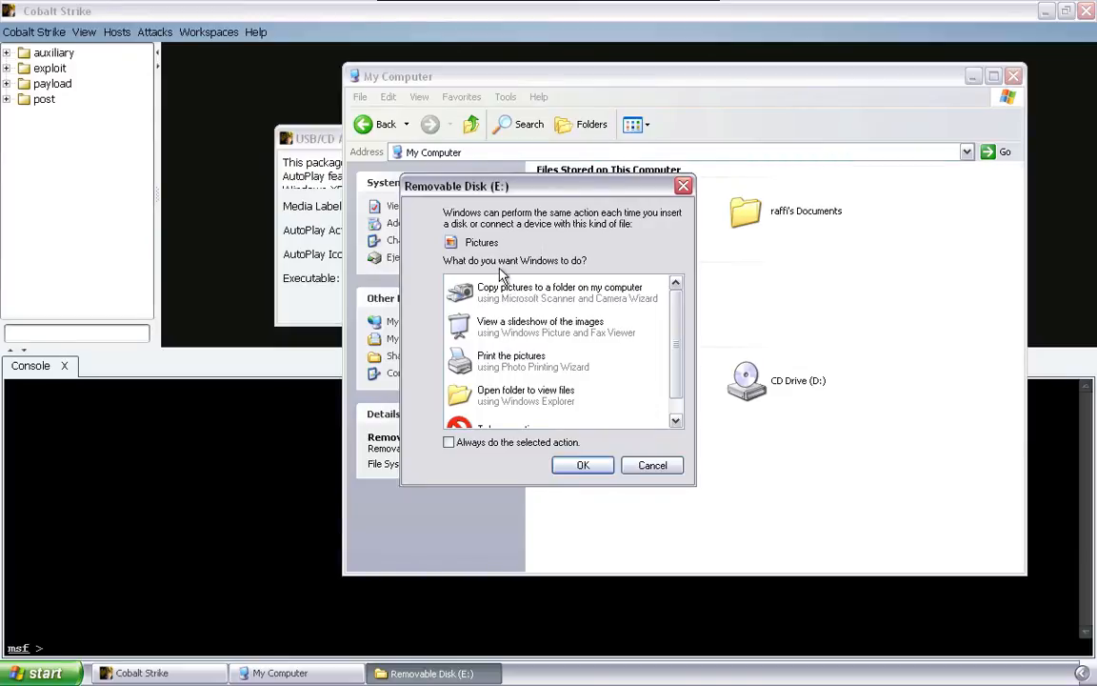
{"action": "mouse_move", "coordinate": [466, 257]}
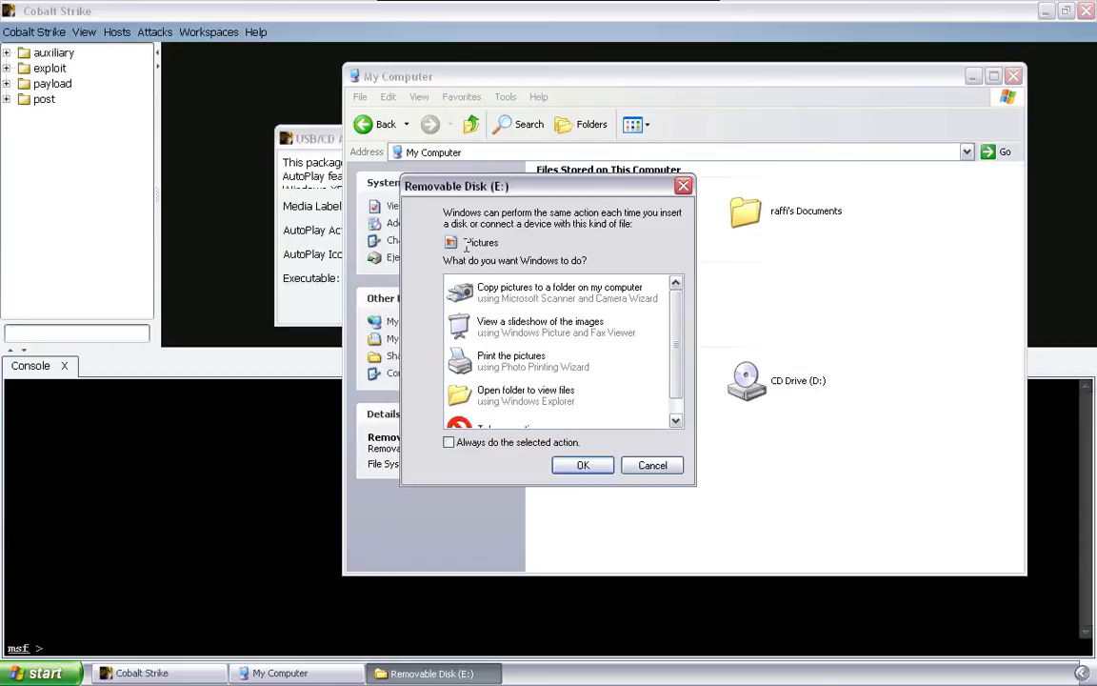
{"action": "mouse_move", "coordinate": [543, 401]}
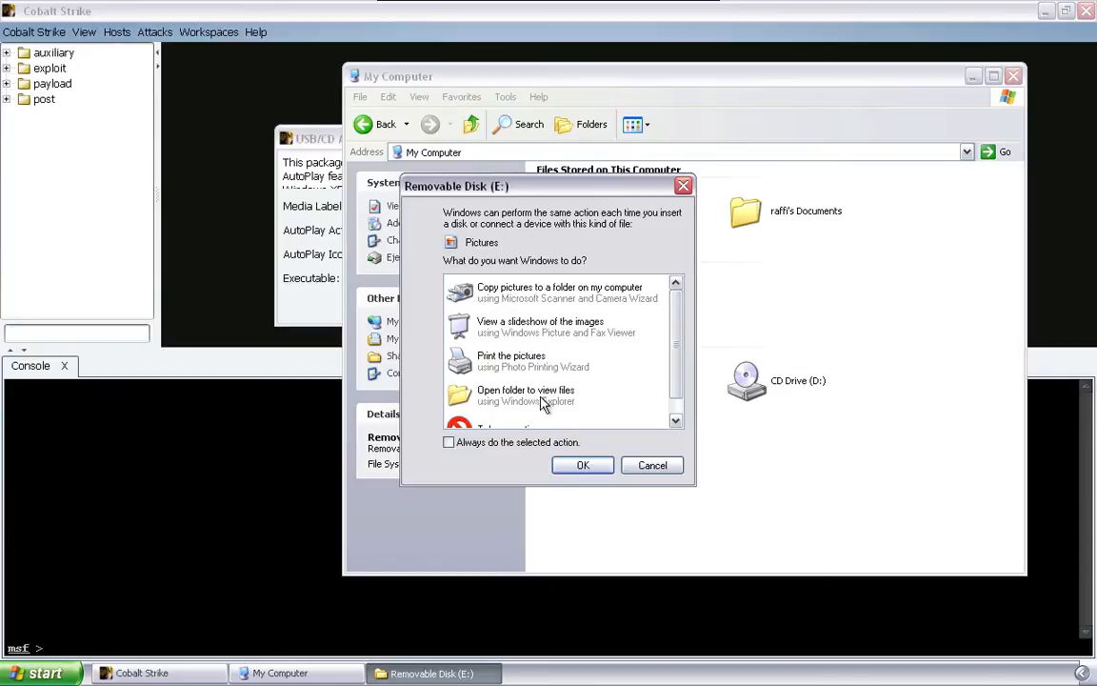
{"action": "mouse_move", "coordinate": [557, 403]}
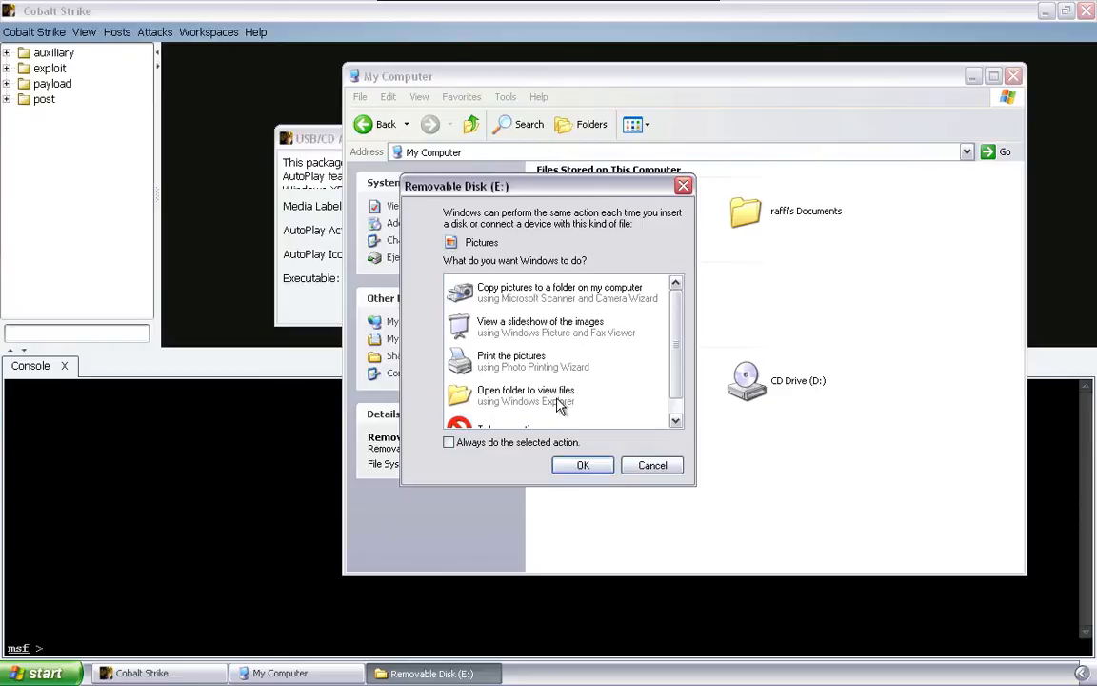
{"action": "mouse_move", "coordinate": [524, 307]}
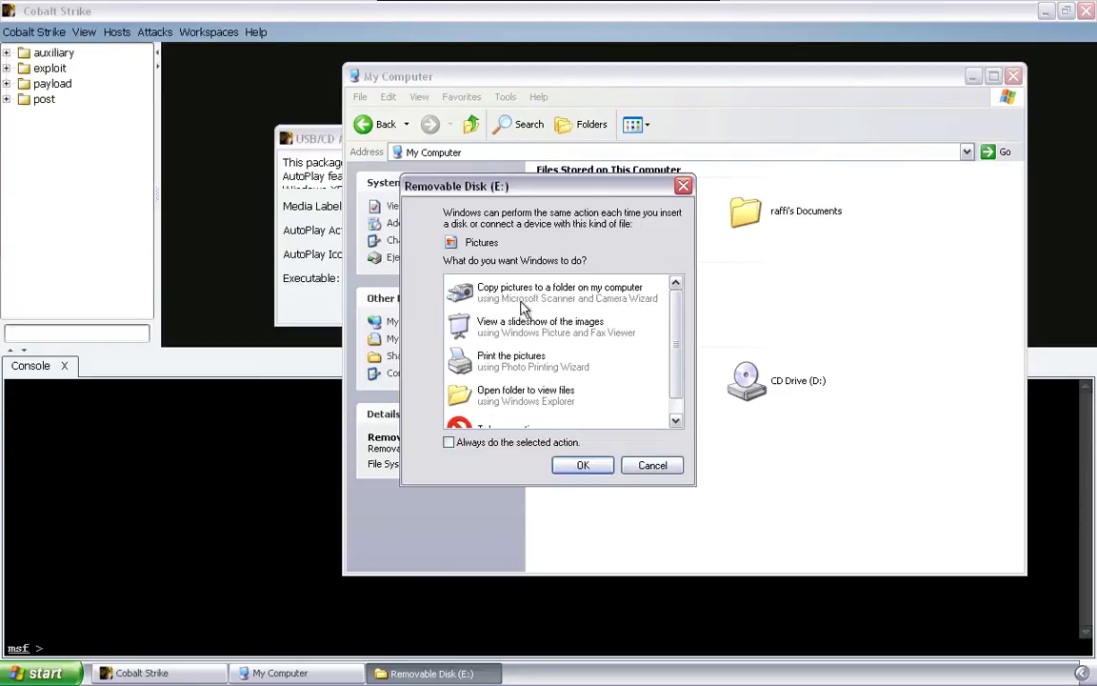
{"action": "mouse_move", "coordinate": [555, 300]}
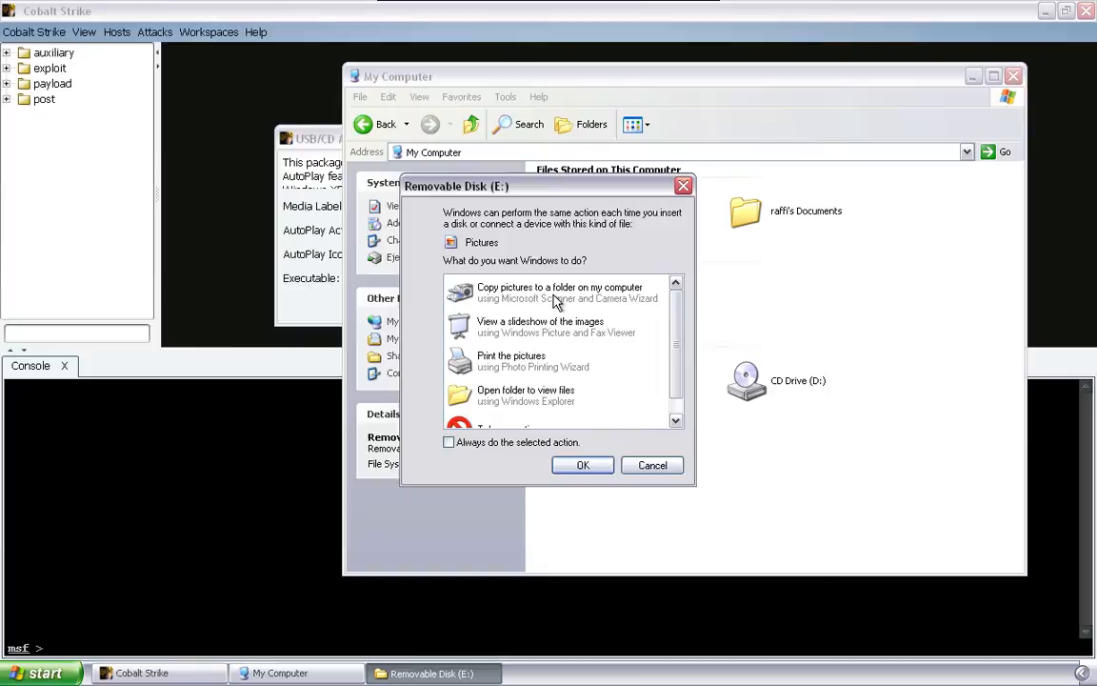
{"action": "mouse_move", "coordinate": [556, 407]}
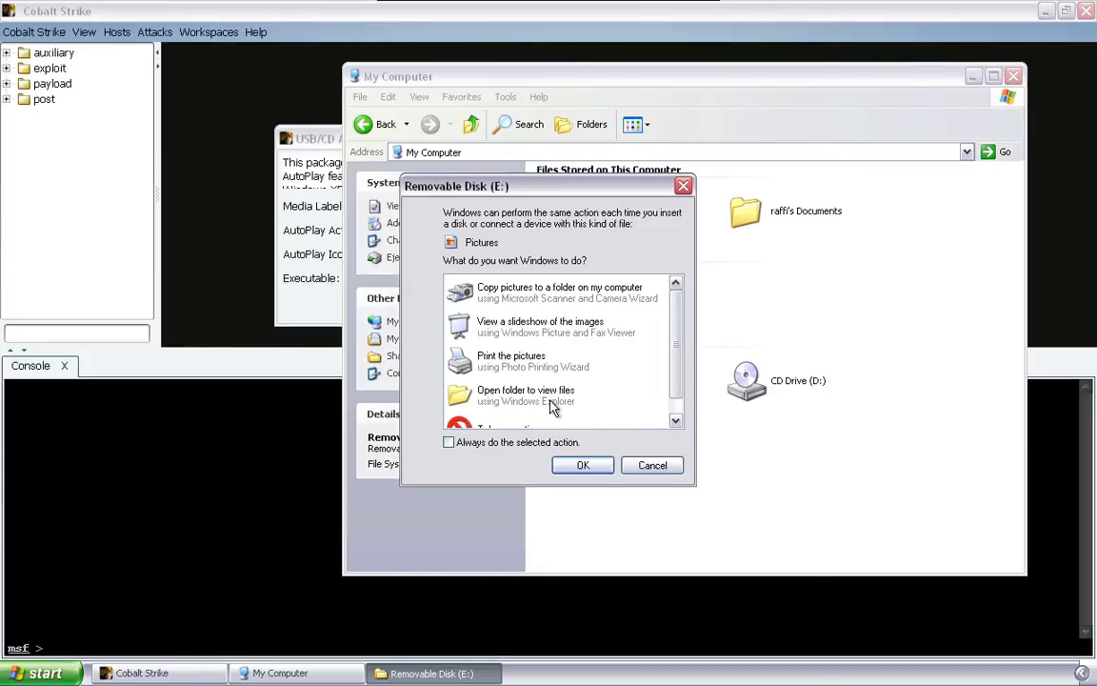
{"action": "mouse_move", "coordinate": [653, 464]}
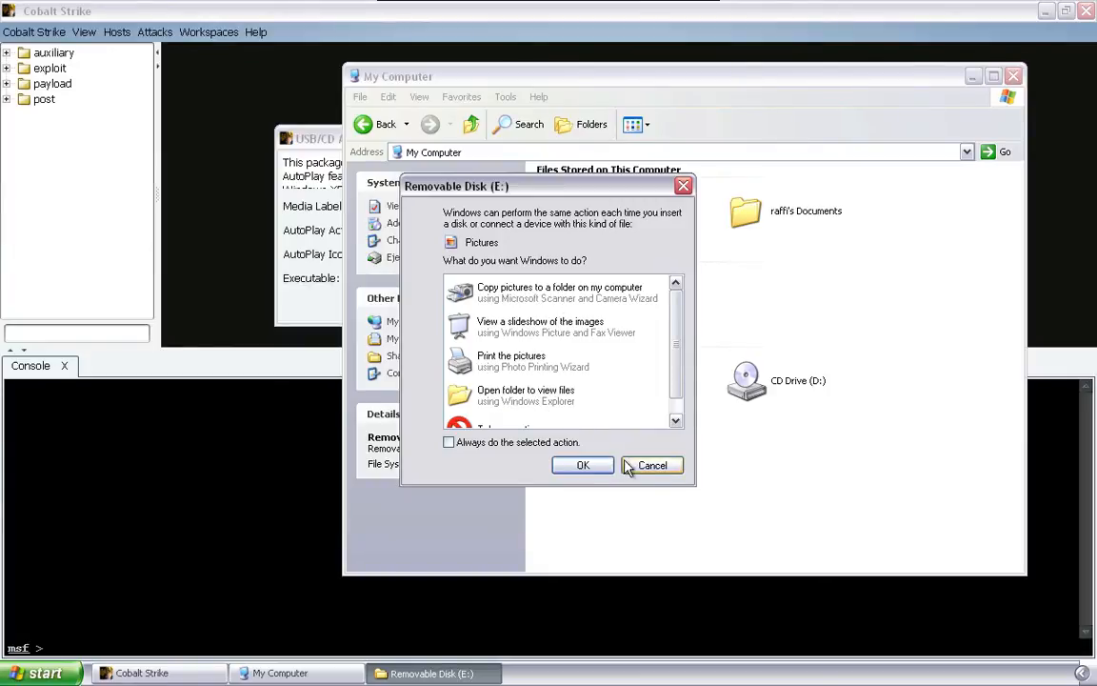
{"action": "left_click", "coordinate": [653, 465]}
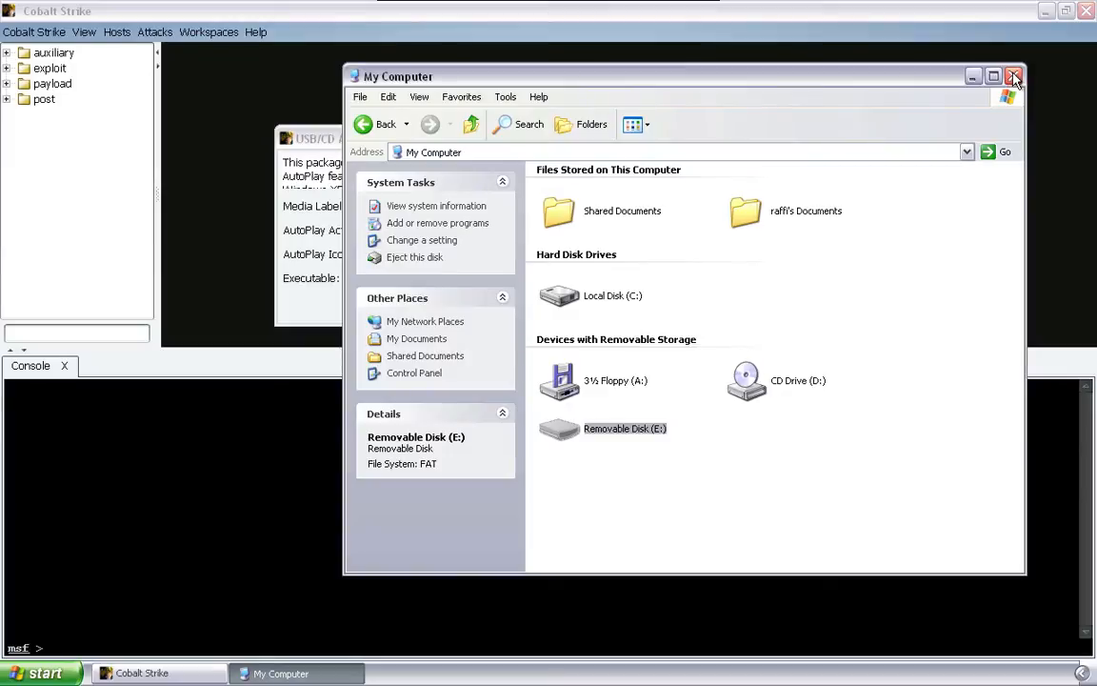
Step: Close My Computer and review the Wedding Photos label and Open folder action fields
{"action": "left_click", "coordinate": [1013, 76]}
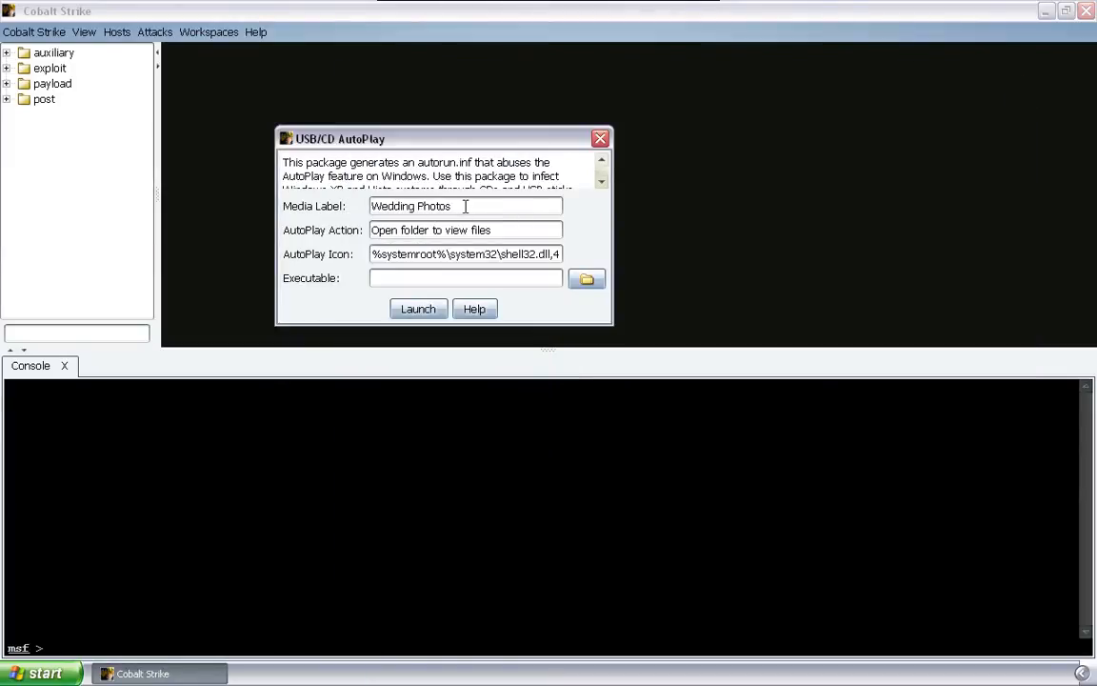
{"action": "triple_click", "coordinate": [411, 205]}
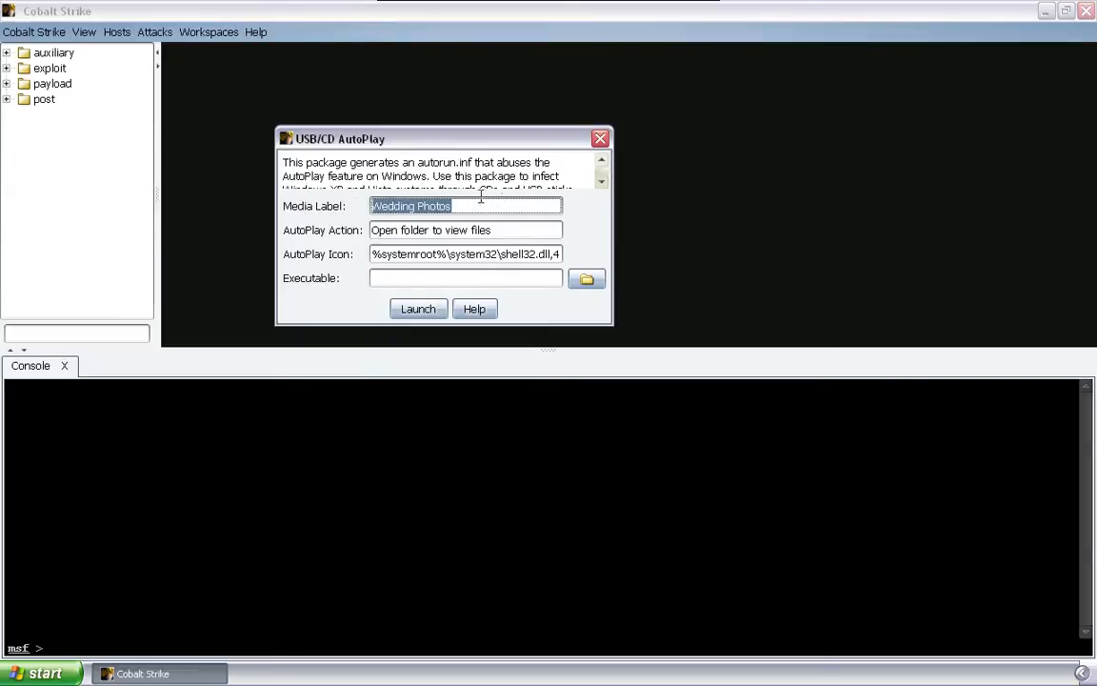
{"action": "left_click", "coordinate": [507, 205]}
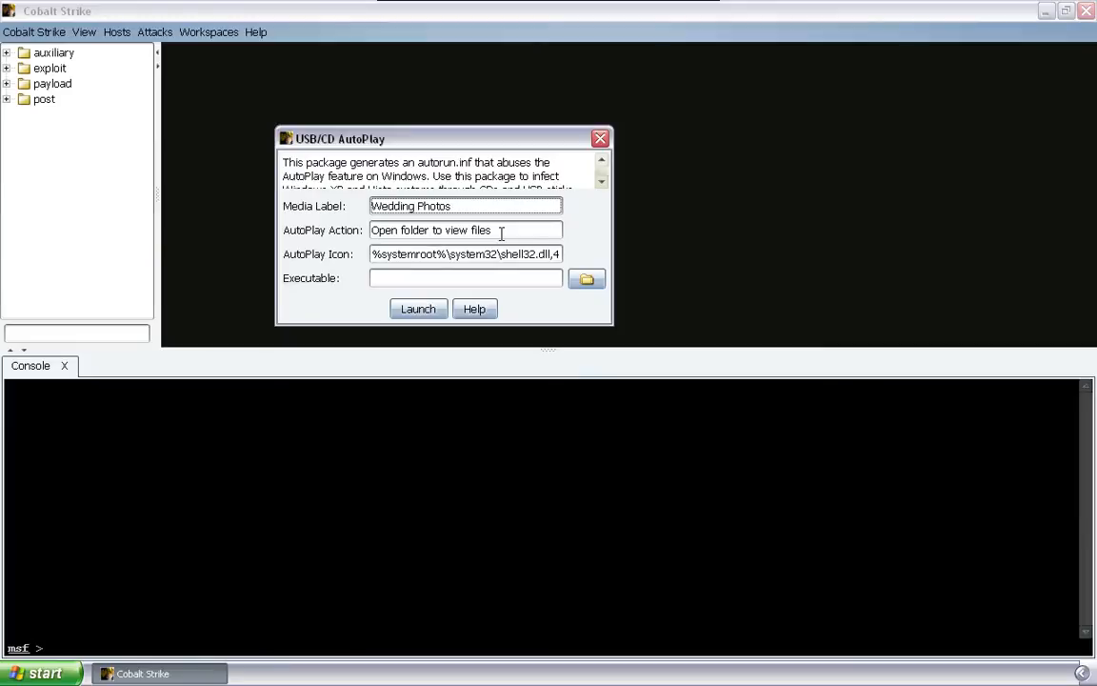
{"action": "triple_click", "coordinate": [466, 230]}
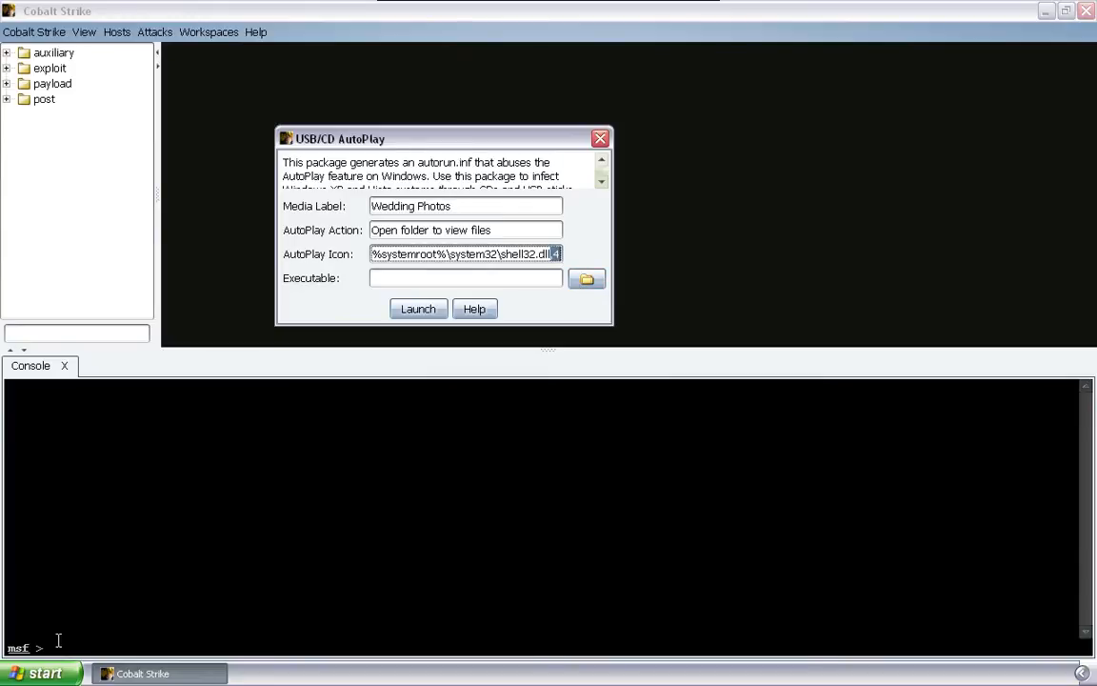
Step: Launch IcoFX and extract the icon set from the Windows system icon library
{"action": "left_click", "coordinate": [41, 673]}
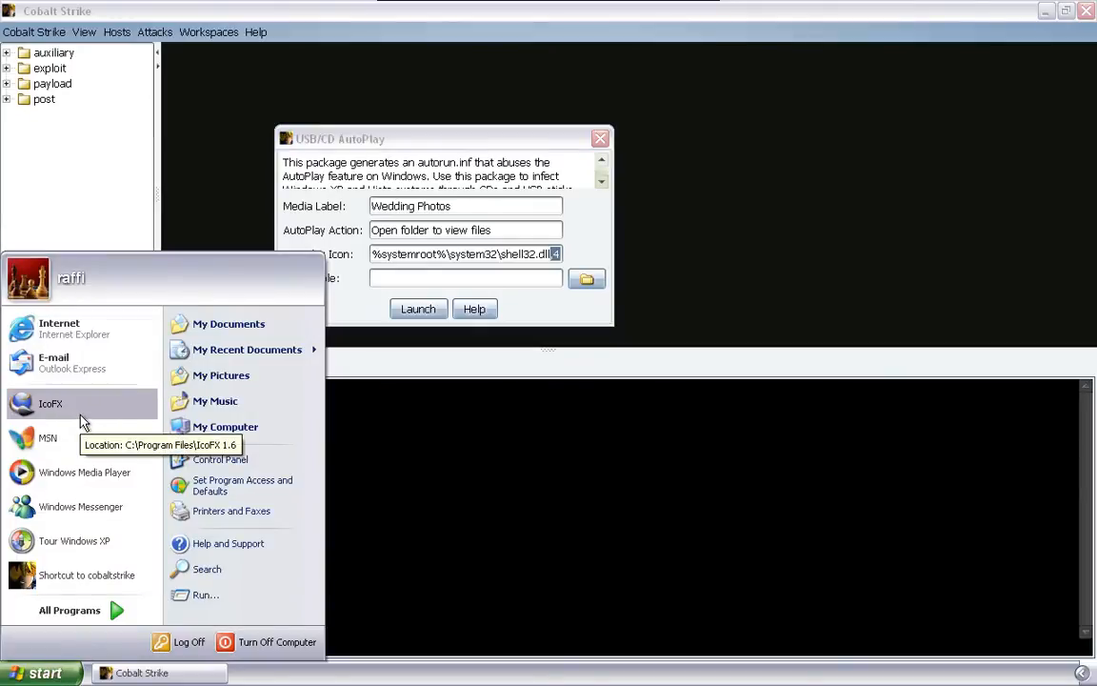
{"action": "left_click", "coordinate": [50, 403]}
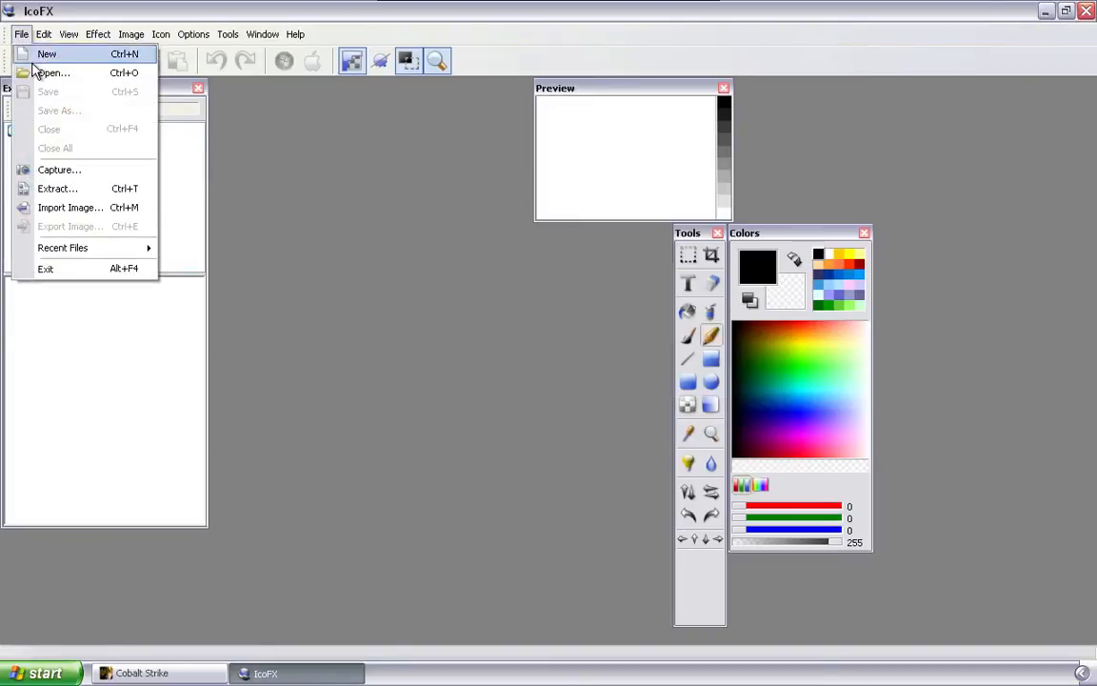
{"action": "left_click", "coordinate": [52, 72]}
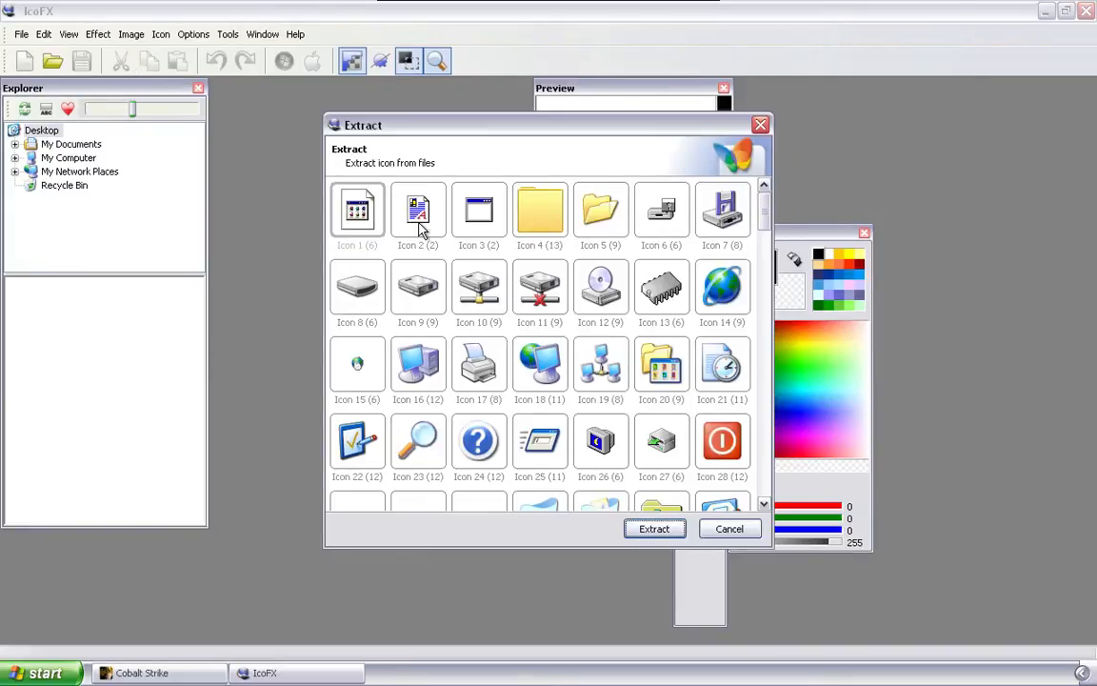
{"action": "mouse_move", "coordinate": [600, 209]}
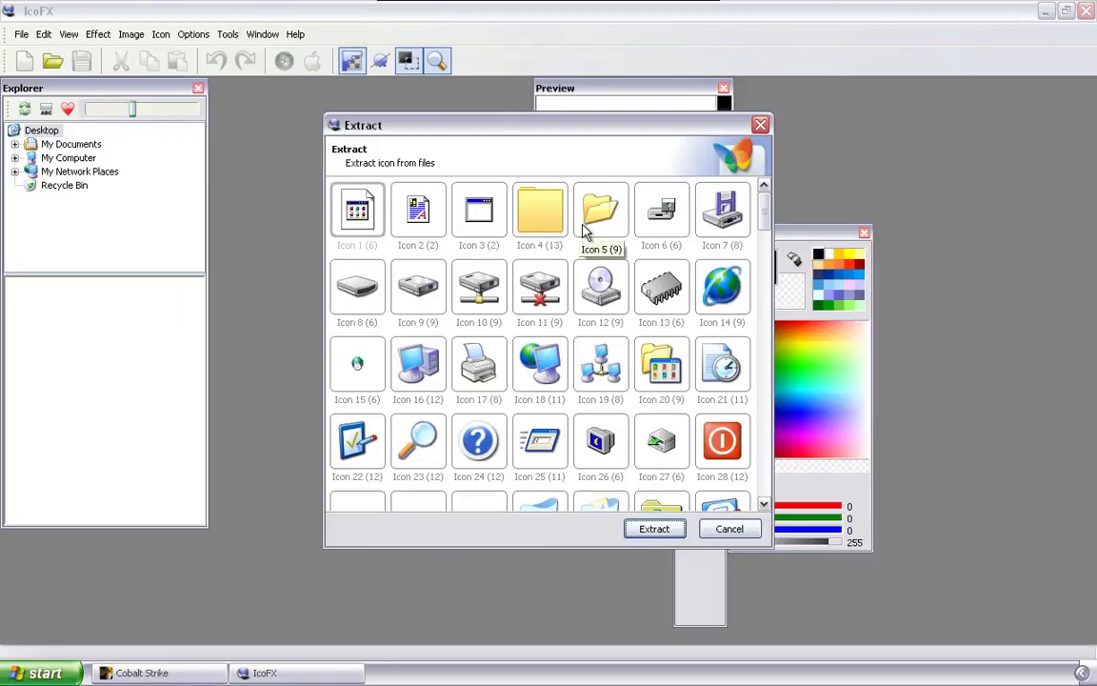
{"action": "mouse_move", "coordinate": [617, 235]}
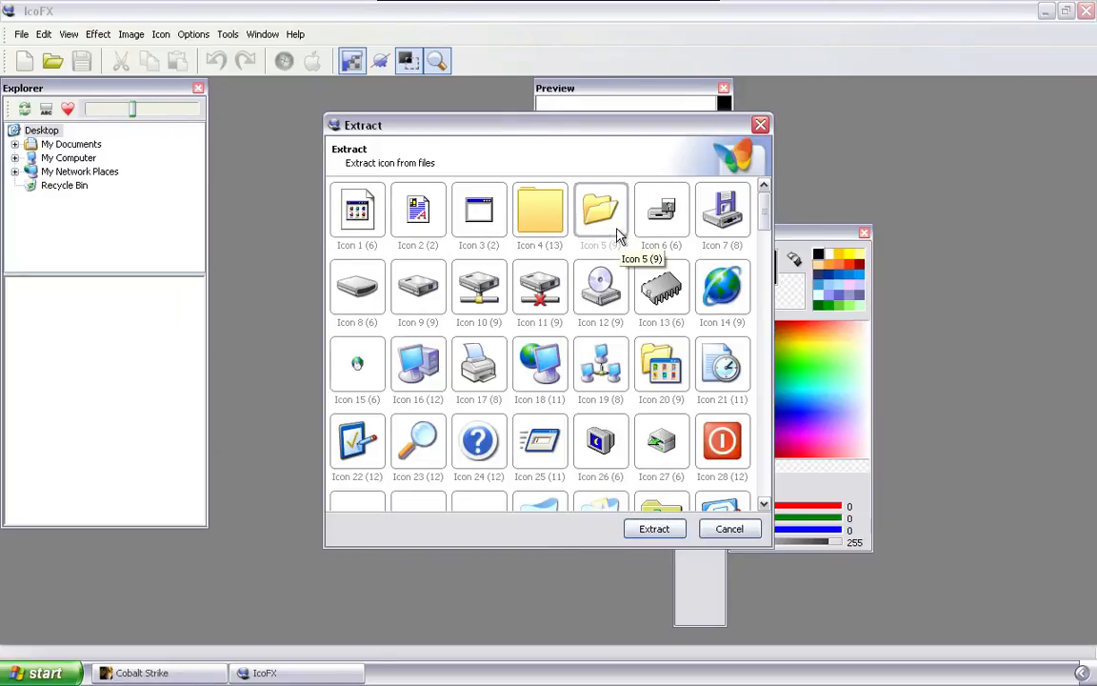
{"action": "mouse_move", "coordinate": [427, 543]}
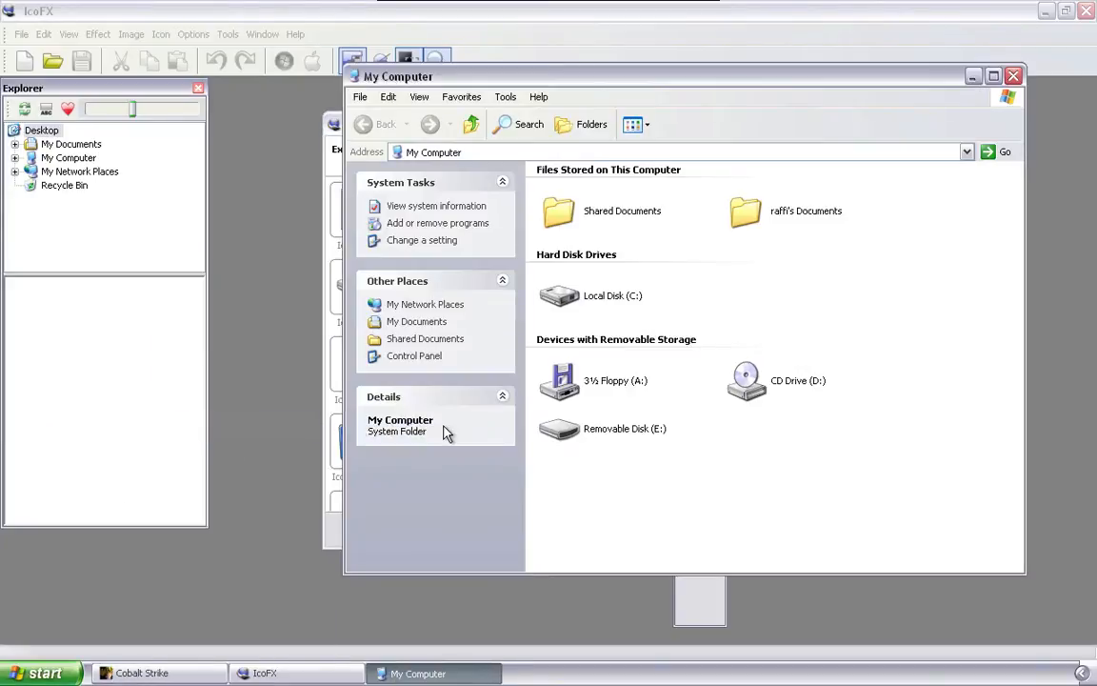
Step: Show the AutoPlay choices offered for Removable Disk (E:) in My Computer
{"action": "right_click", "coordinate": [560, 428]}
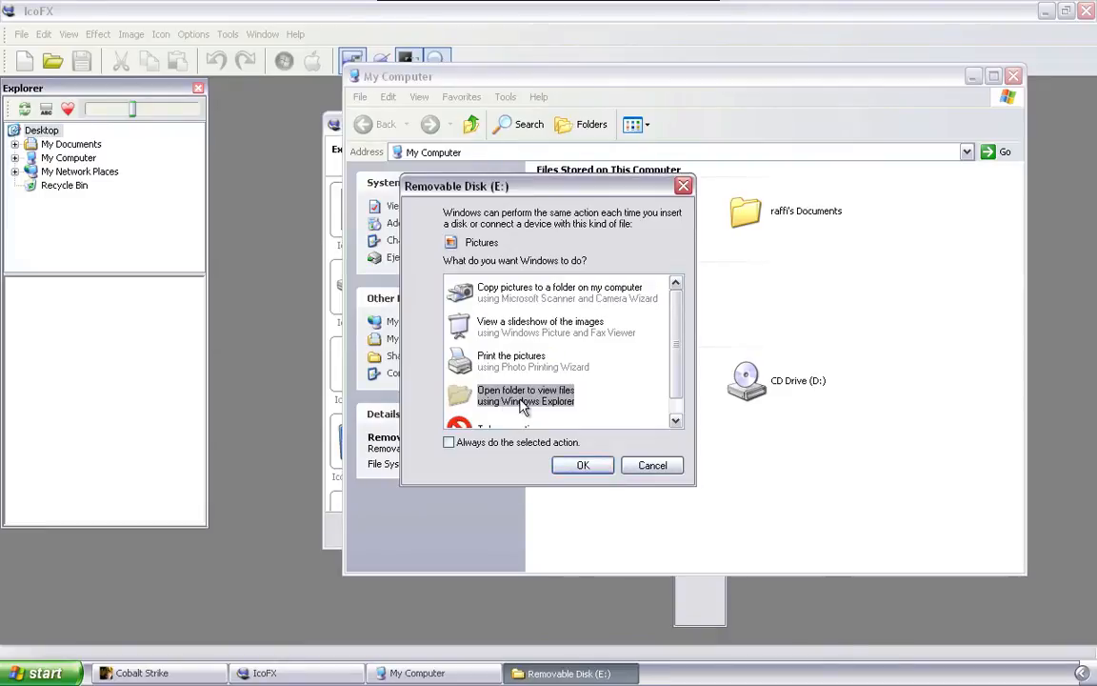
{"action": "mouse_move", "coordinate": [886, 80]}
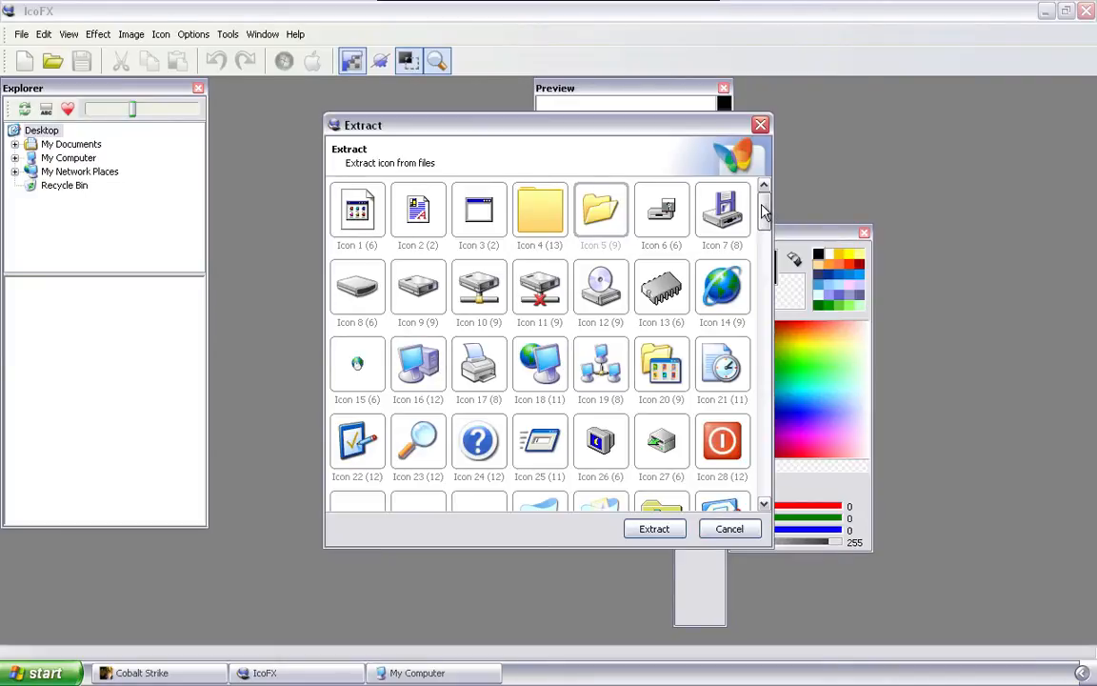
{"action": "scroll", "scroll_direction": "down", "scroll_amount": 3}
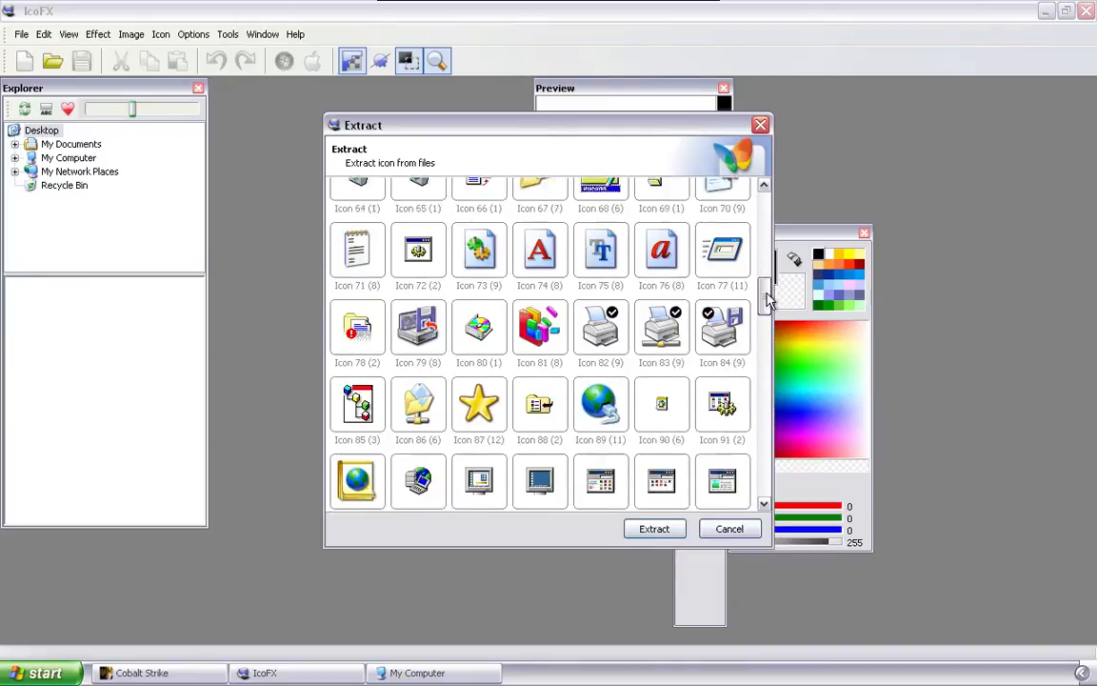
{"action": "scroll", "scroll_direction": "down", "scroll_amount": 3}
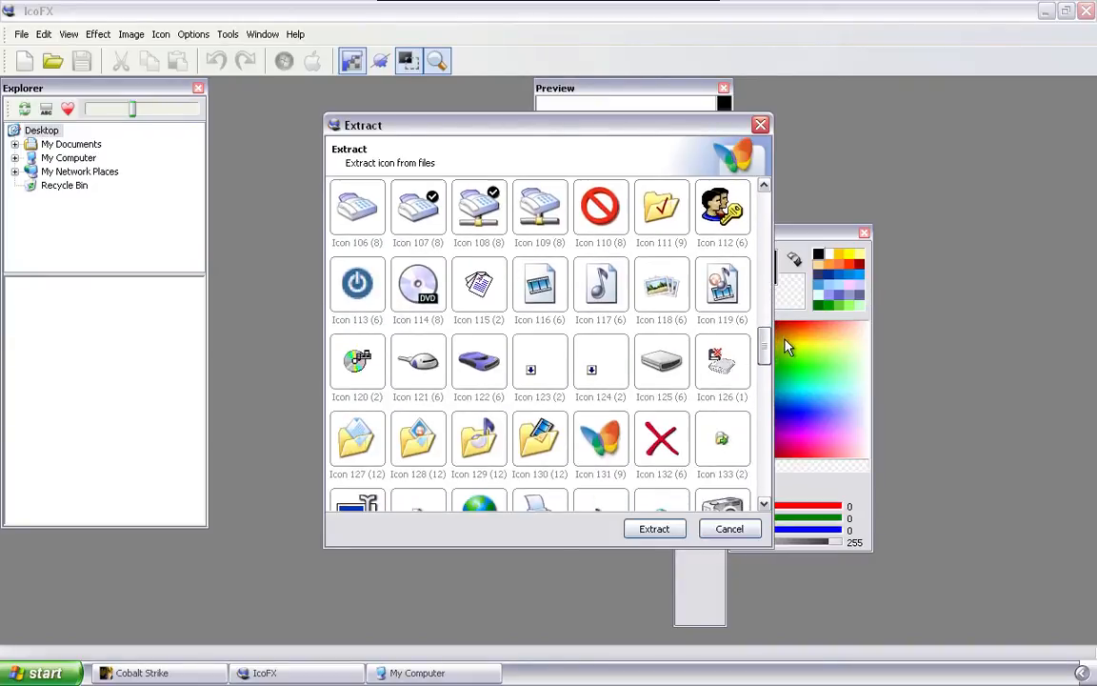
{"action": "scroll", "scroll_direction": "down", "scroll_amount": 3}
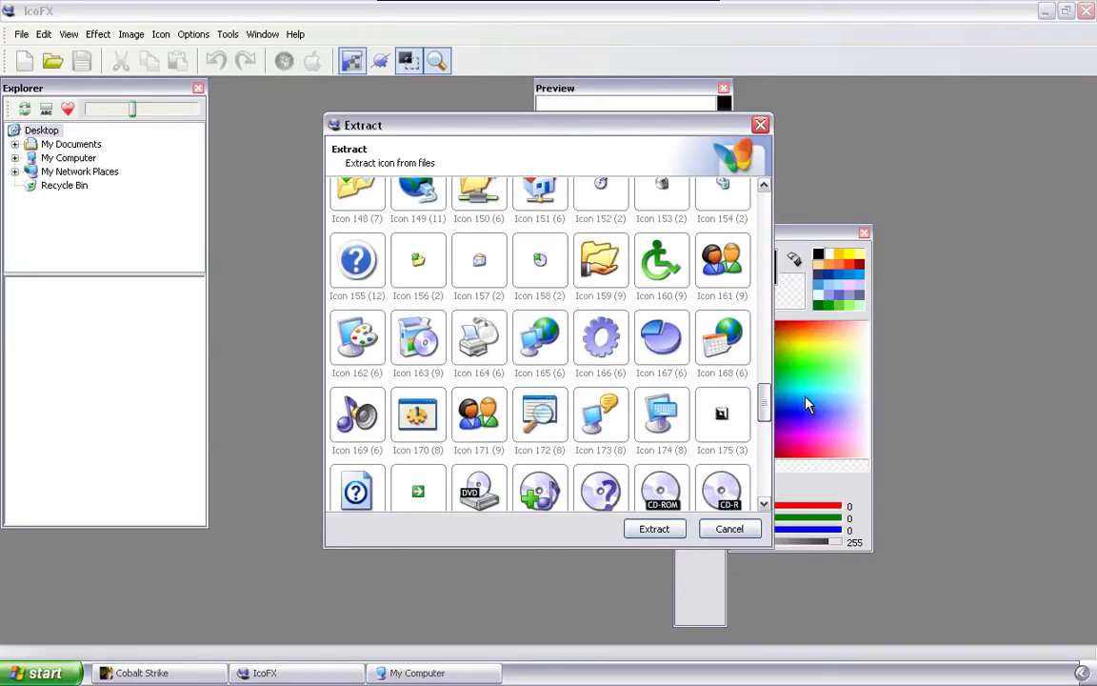
{"action": "scroll", "scroll_direction": "down", "scroll_amount": 3}
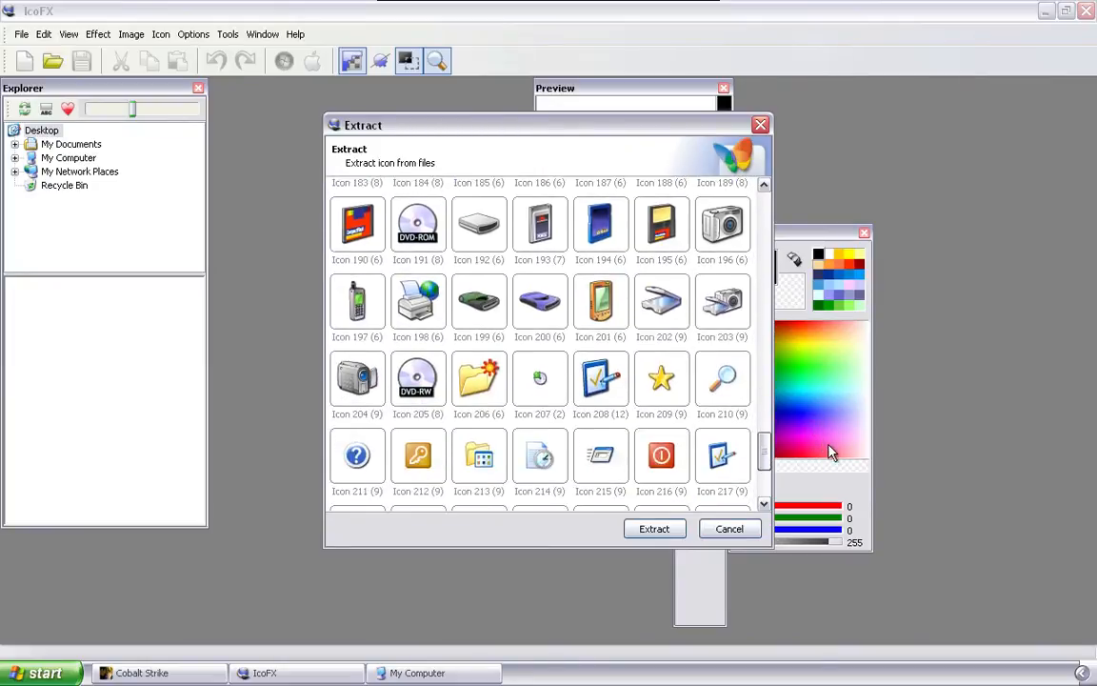
{"action": "scroll", "scroll_direction": "down", "scroll_amount": 3}
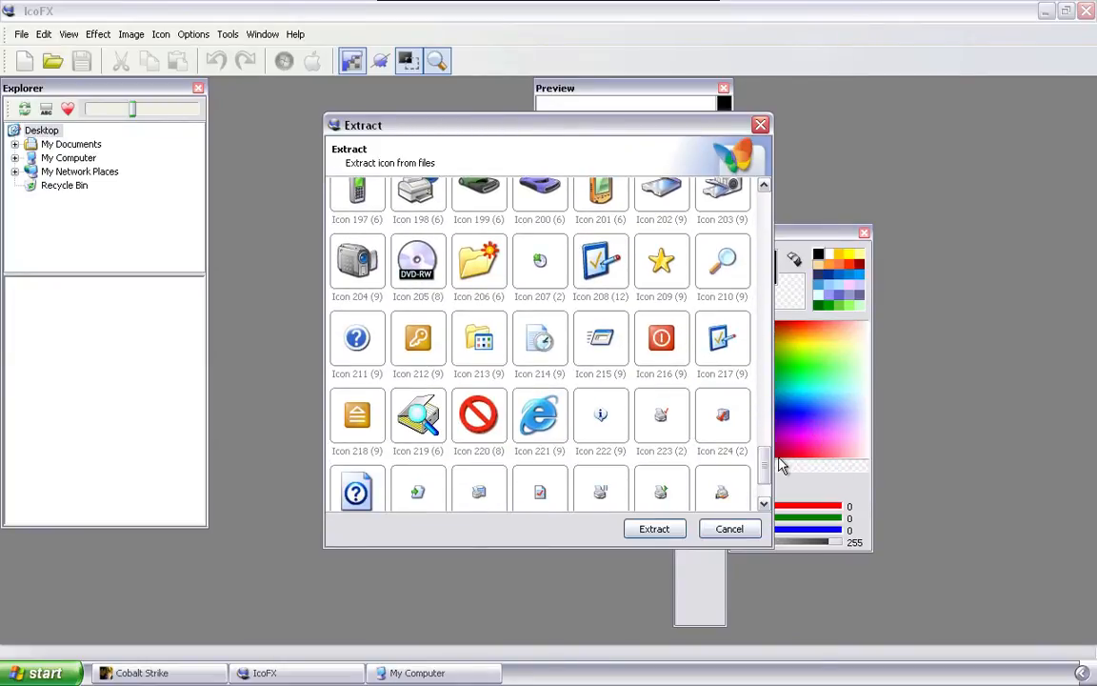
{"action": "scroll", "scroll_direction": "down", "scroll_amount": 3}
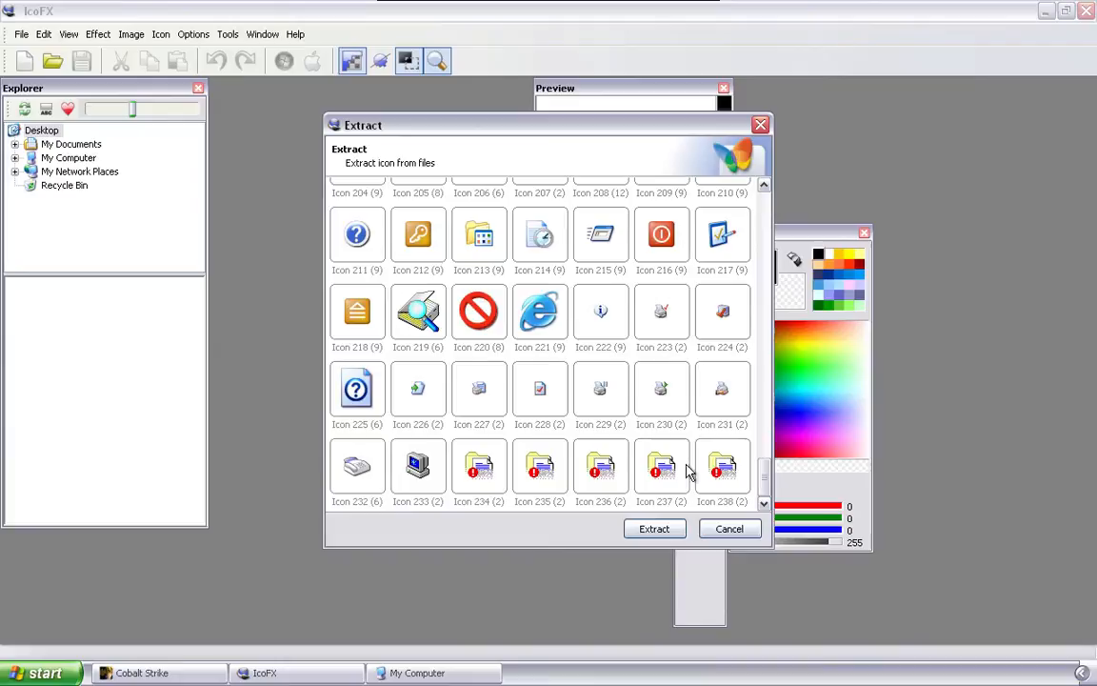
{"action": "left_click", "coordinate": [728, 529]}
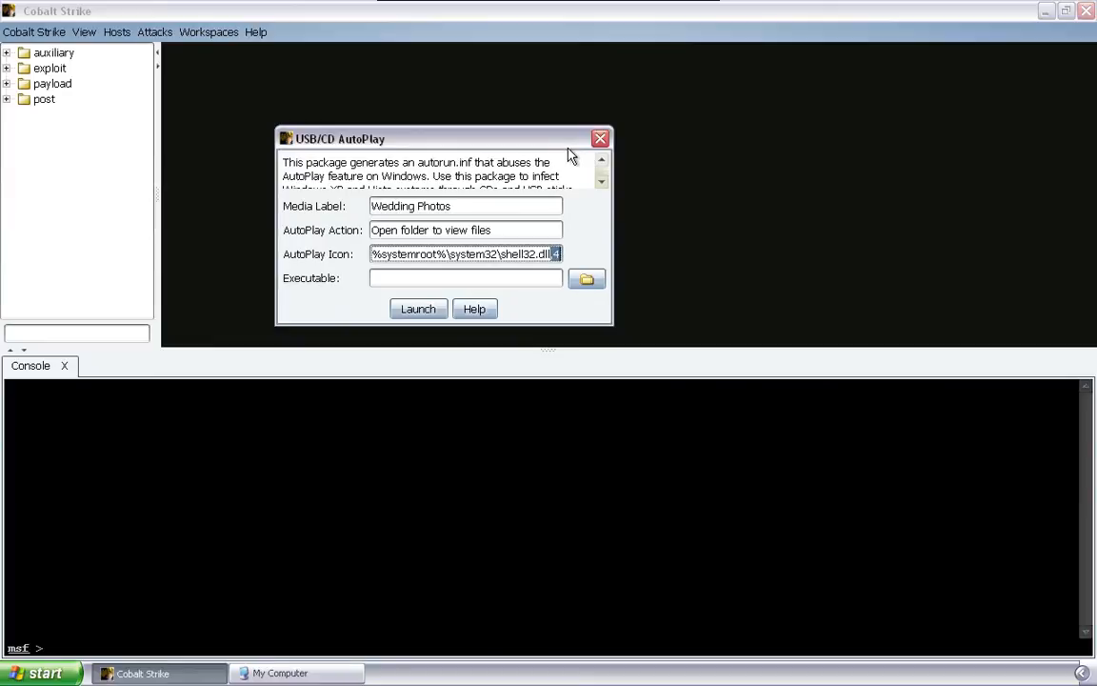
{"action": "mouse_move", "coordinate": [507, 215]}
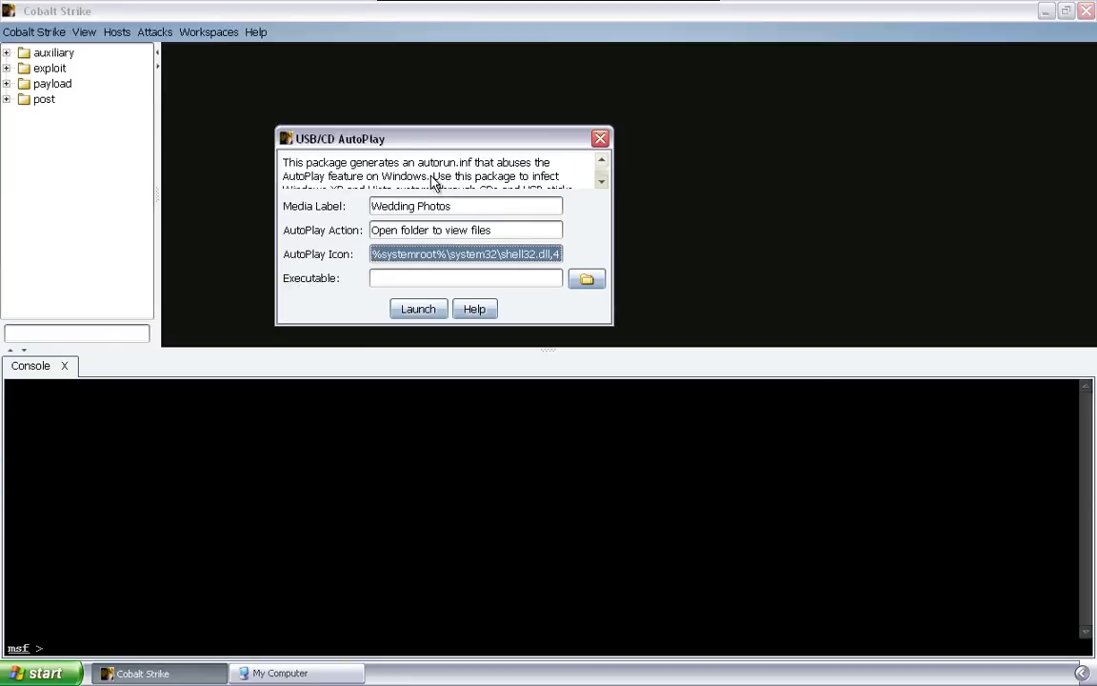
{"action": "mouse_move", "coordinate": [208, 31]}
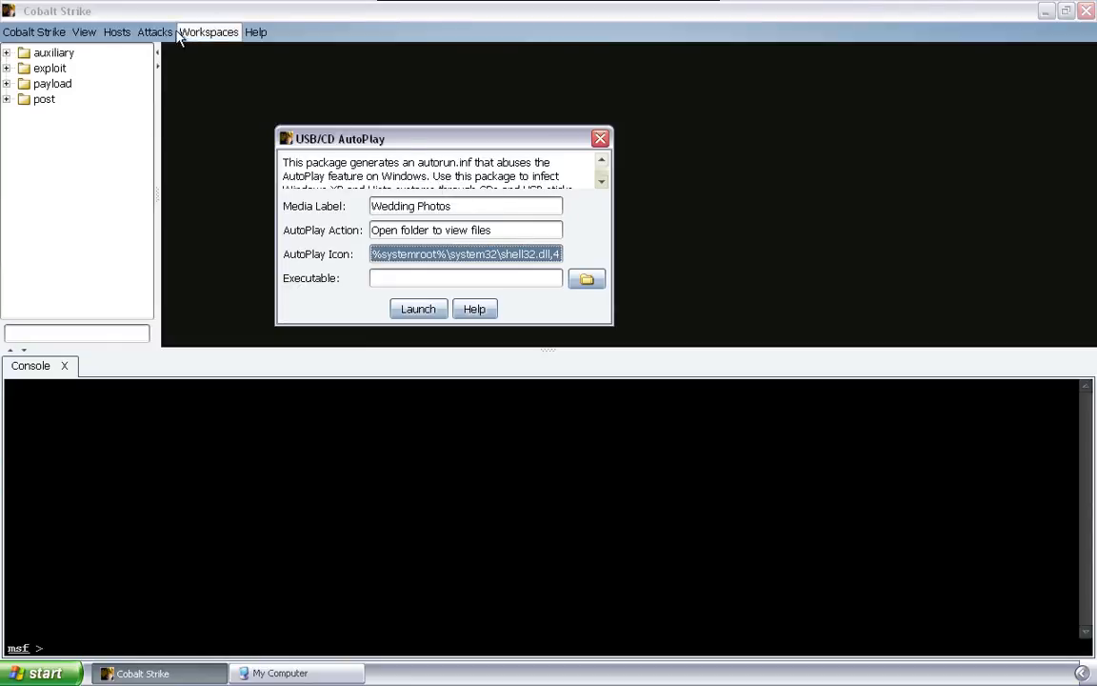
Step: Generate a Meterpreter Windows executable with shikata_ga_nai and save it as photoviewer.exe on the Desktop
{"action": "left_click", "coordinate": [155, 31]}
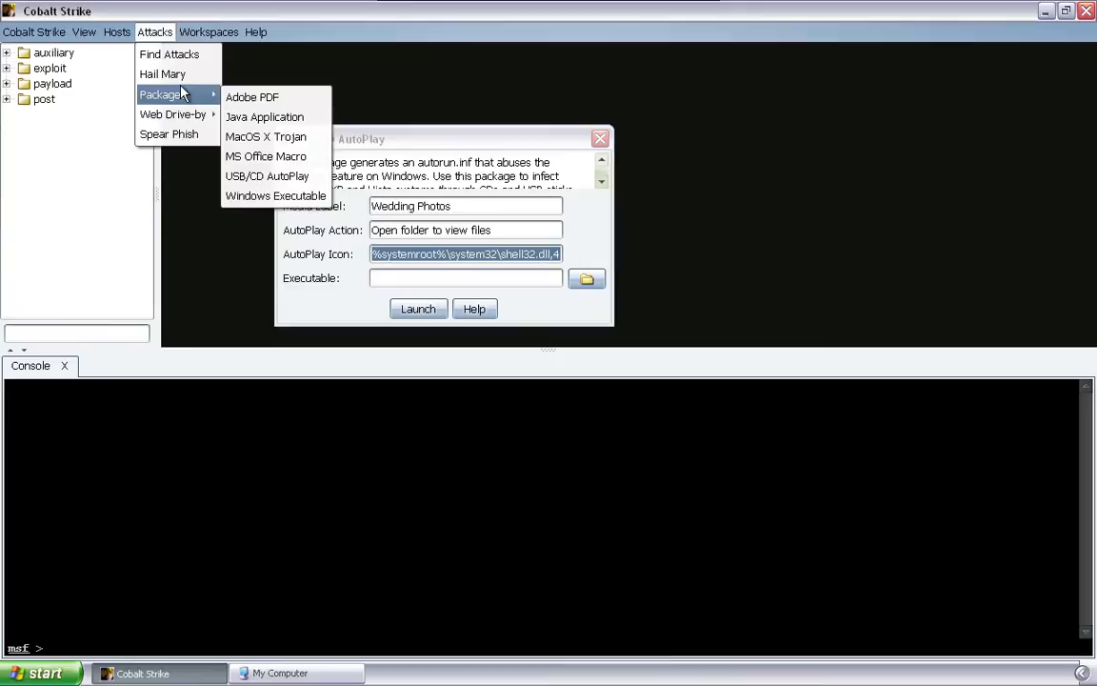
{"action": "mouse_move", "coordinate": [275, 195]}
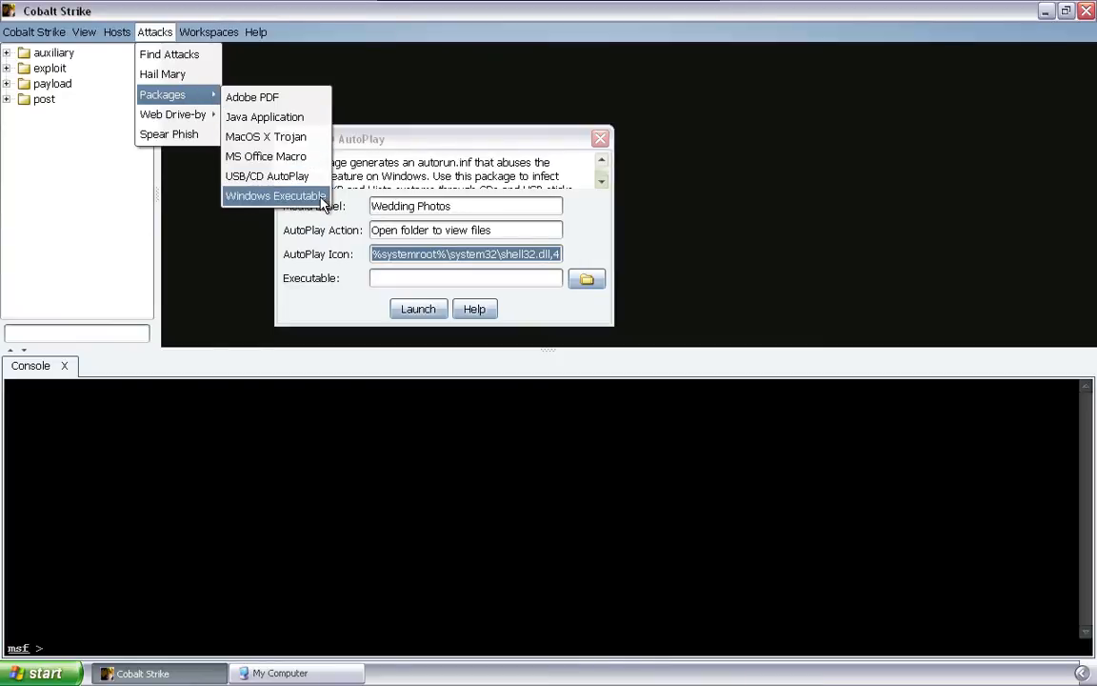
{"action": "left_click", "coordinate": [275, 195]}
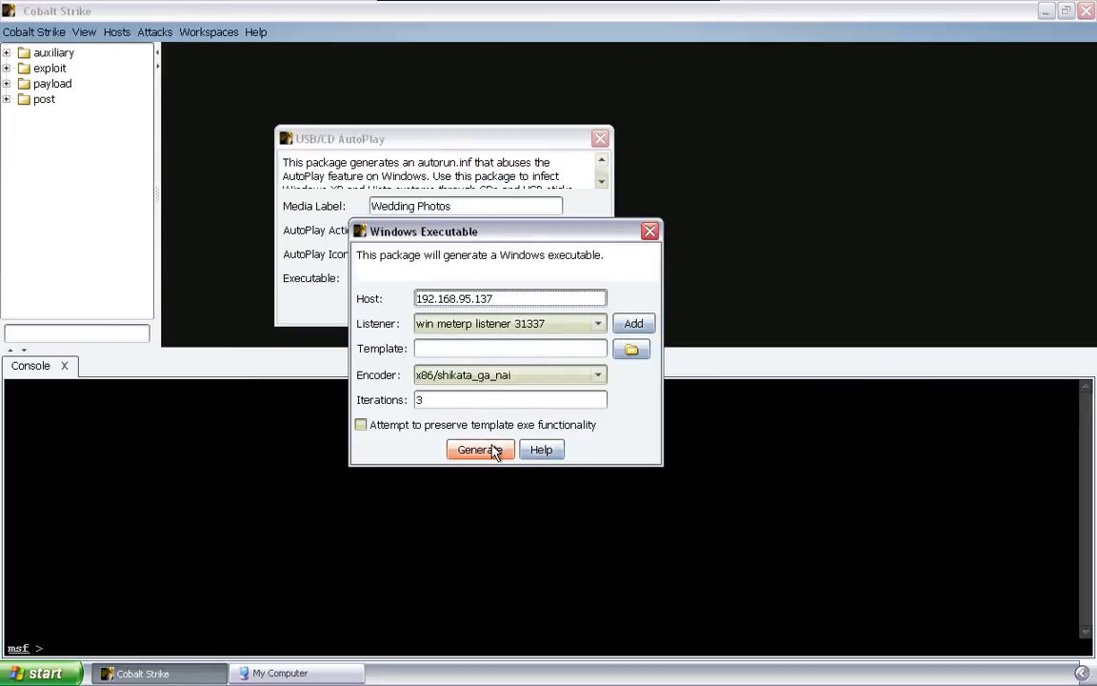
{"action": "left_click", "coordinate": [475, 450]}
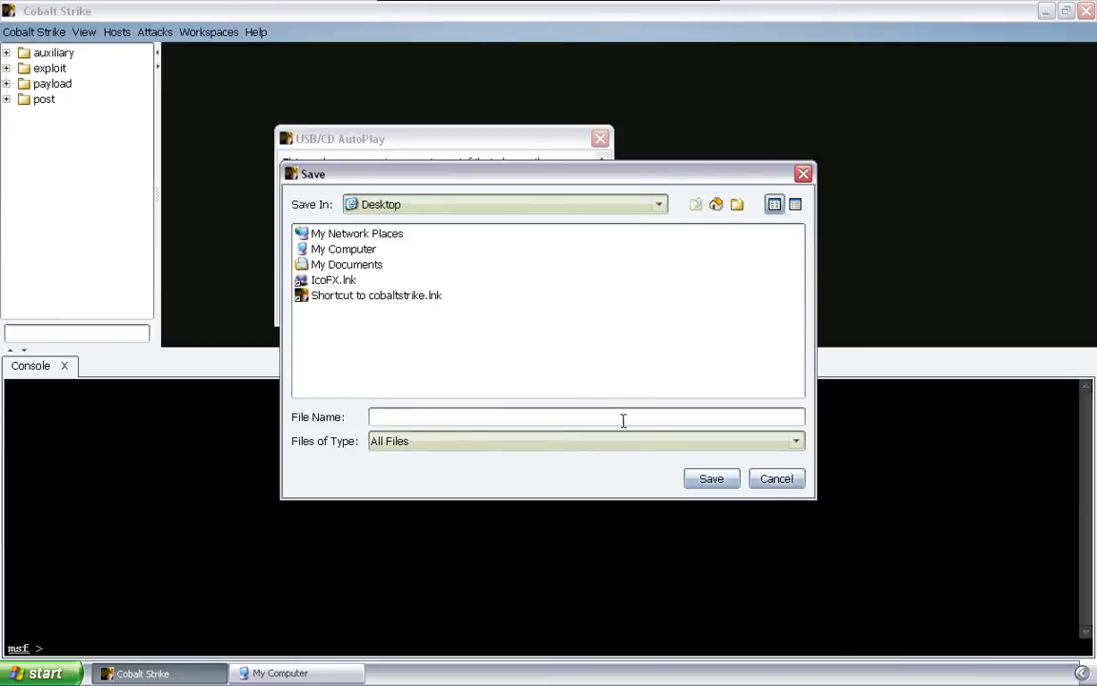
{"action": "type", "text": "photoviewer.exe"}
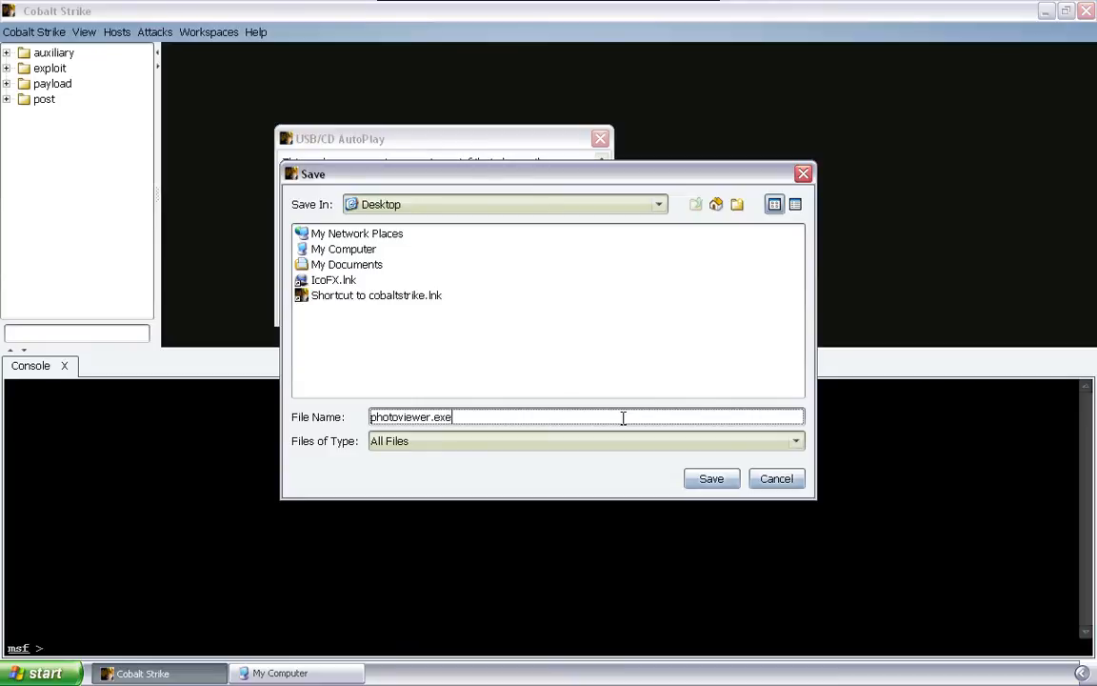
{"action": "left_click", "coordinate": [710, 478]}
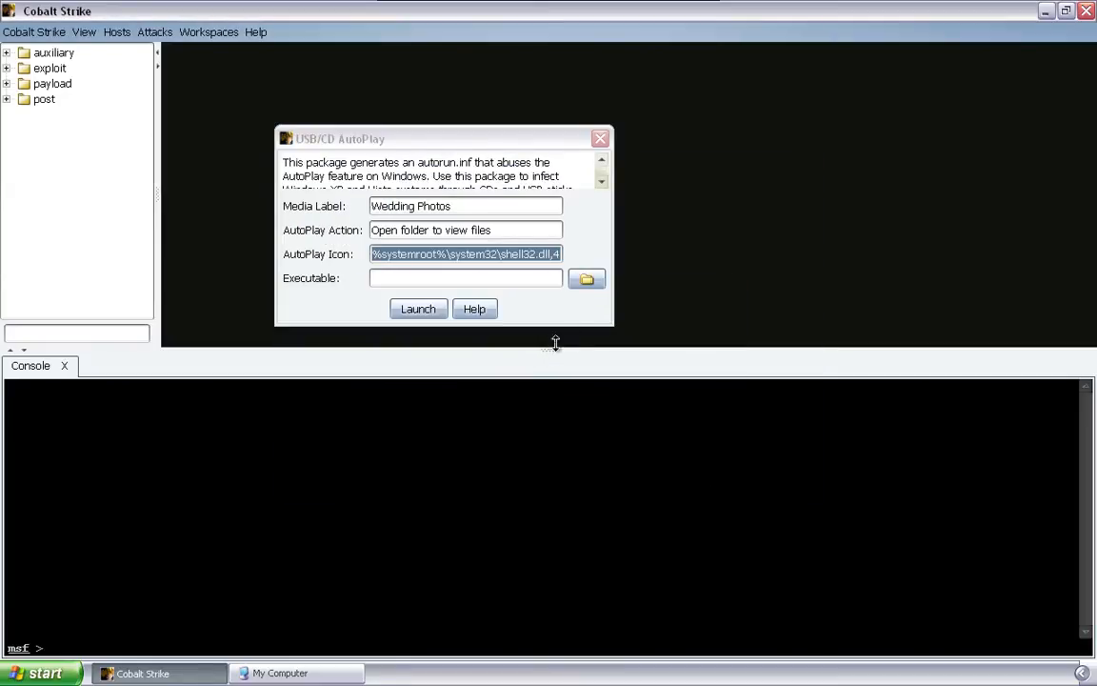
Step: Choose Desktop\photoviewer.exe as the package executable and launch the build
{"action": "left_click", "coordinate": [586, 278]}
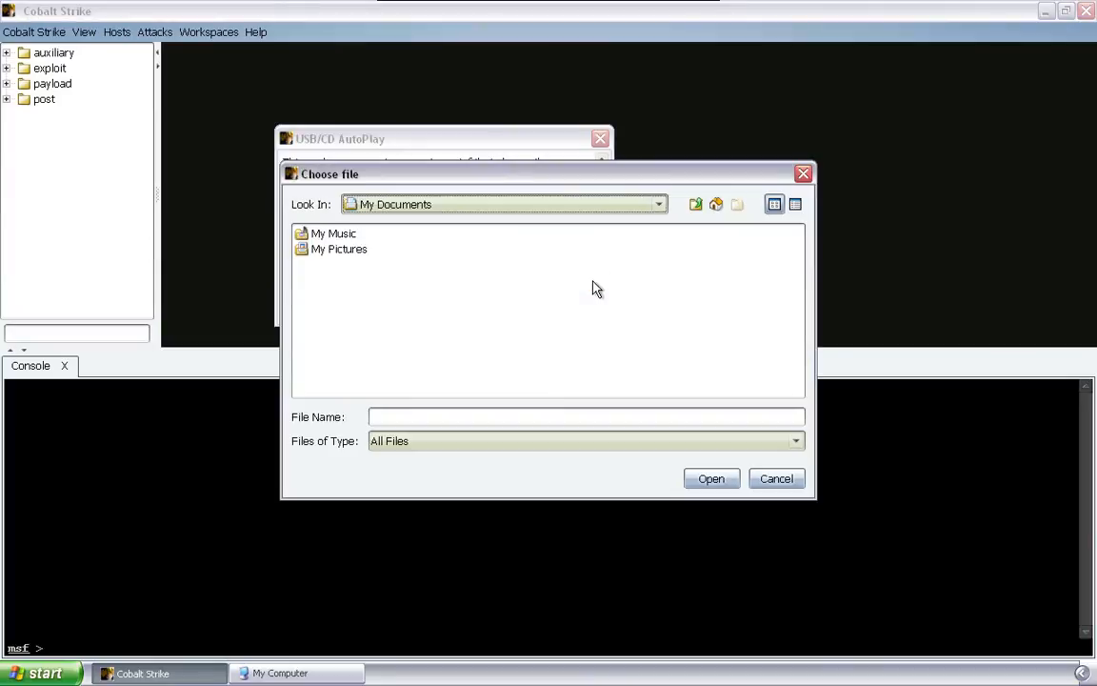
{"action": "left_click", "coordinate": [716, 203]}
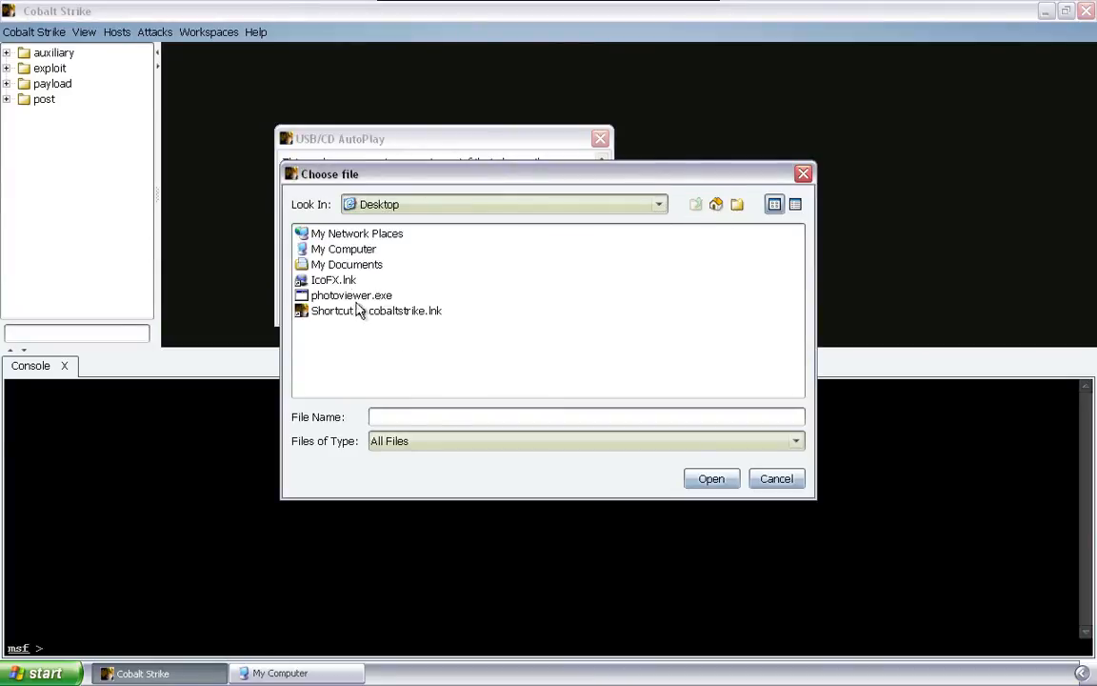
{"action": "left_click", "coordinate": [710, 478]}
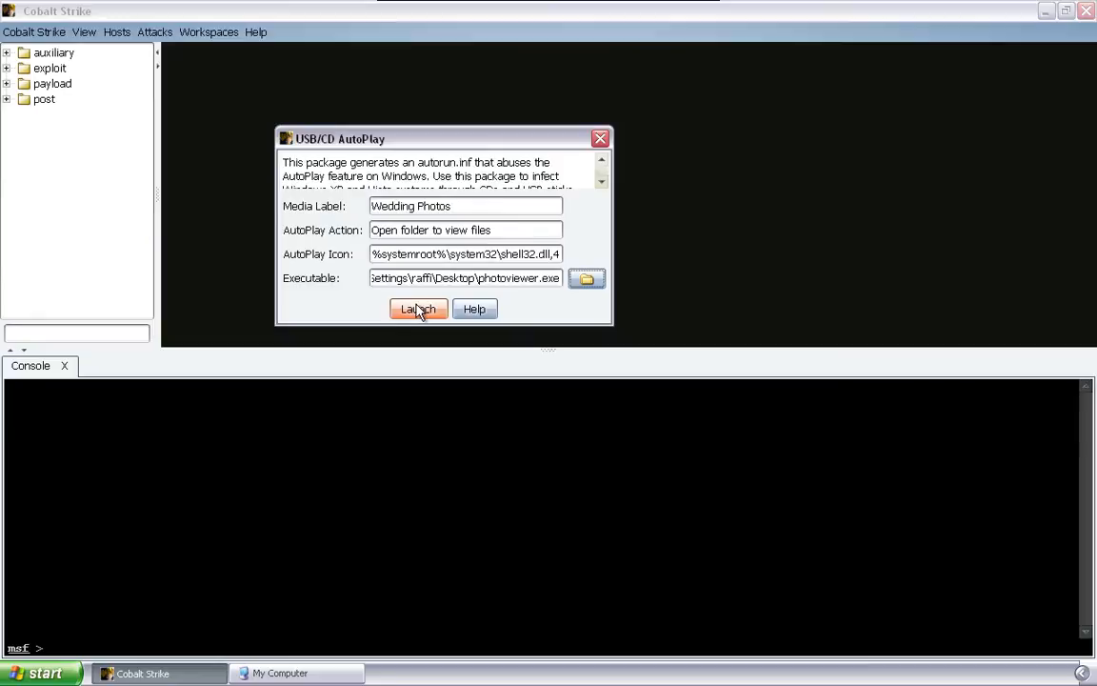
{"action": "left_click", "coordinate": [417, 309]}
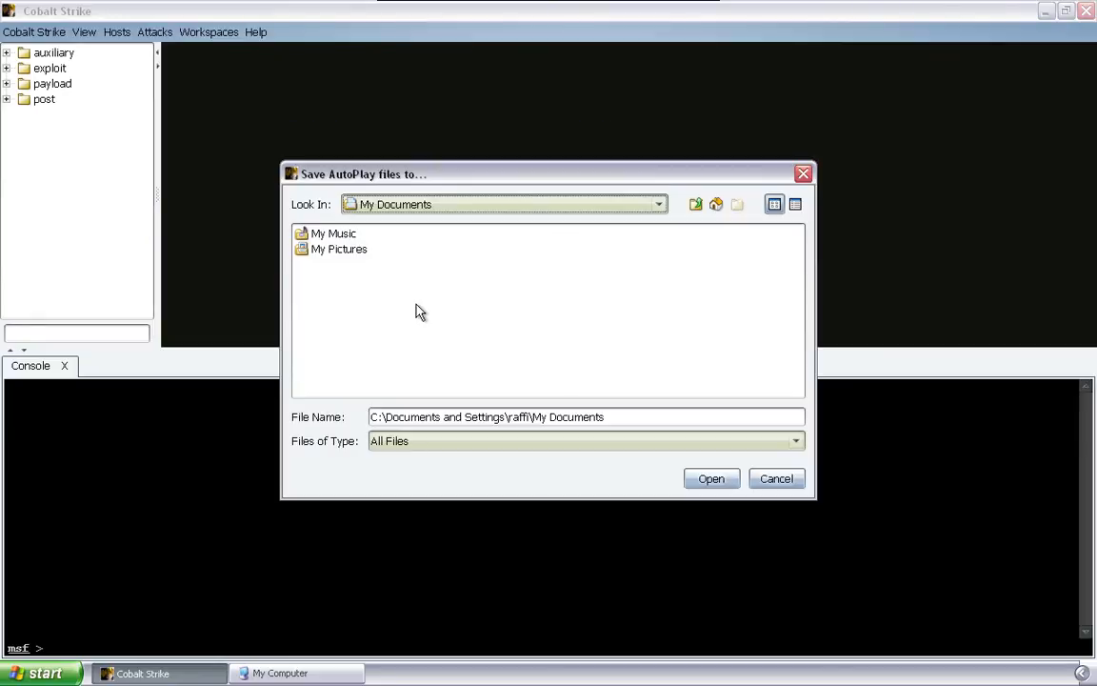
{"action": "mouse_move", "coordinate": [684, 229]}
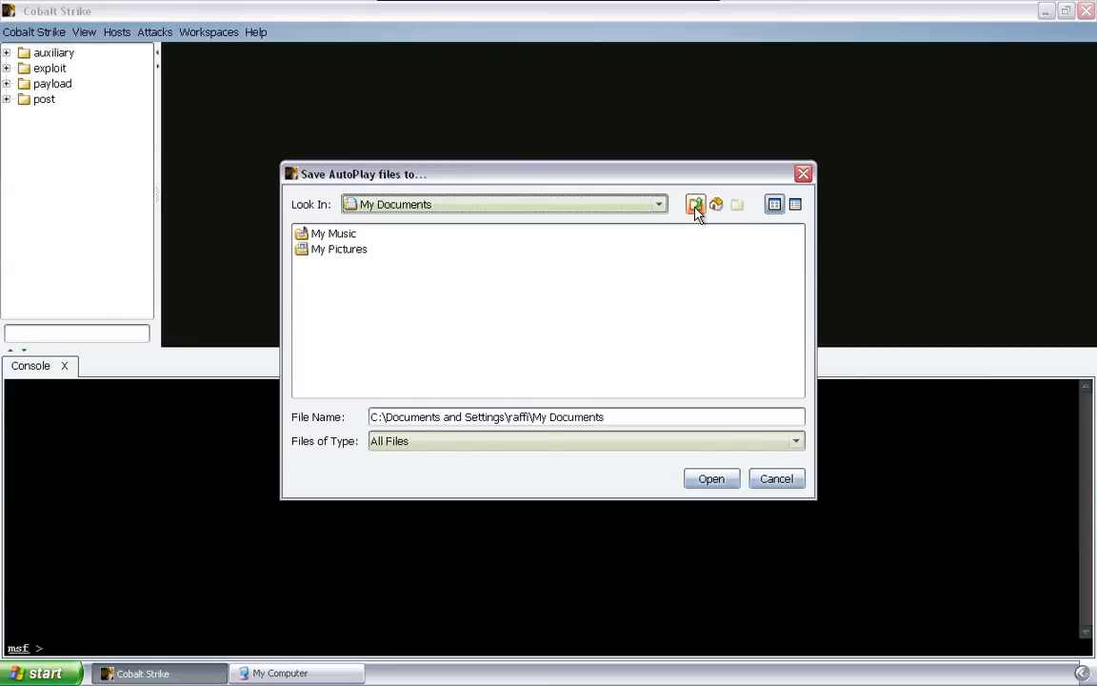
Step: Write autorun.inf and the package files to Removable Disk (E:)
{"action": "left_click", "coordinate": [695, 204]}
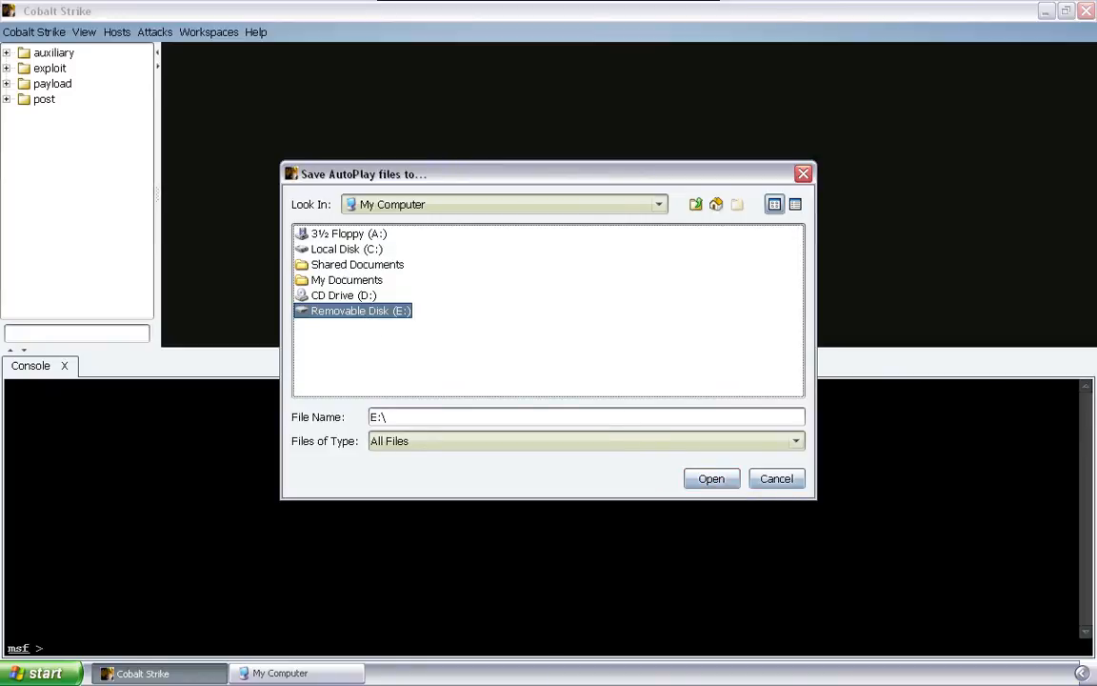
{"action": "left_click", "coordinate": [710, 478]}
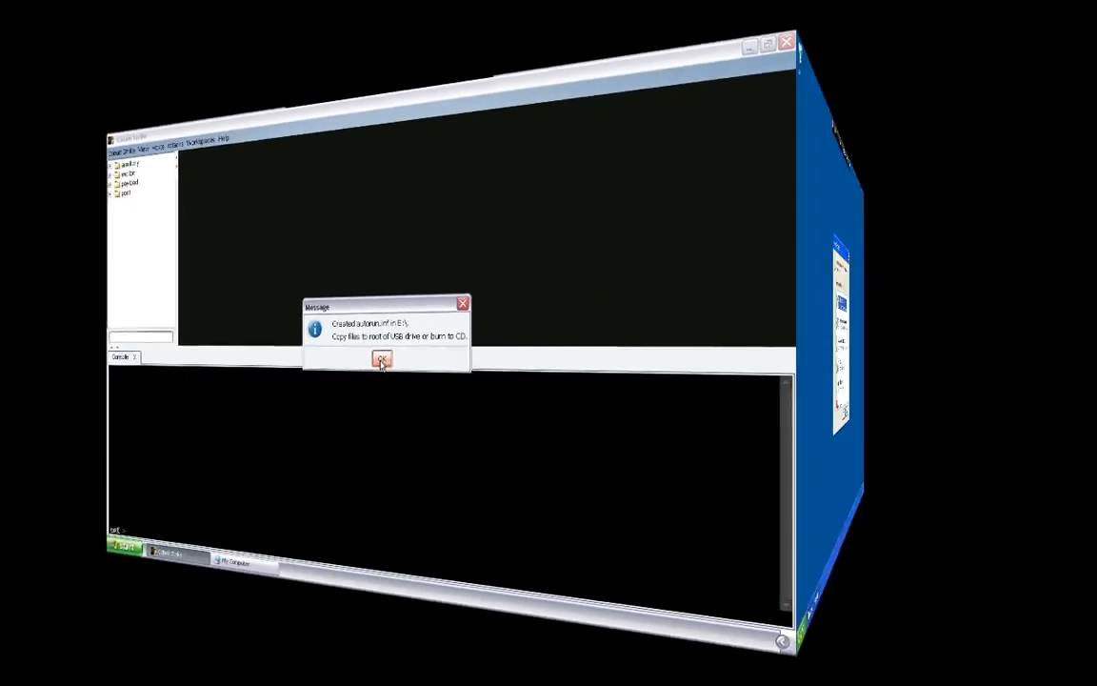
{"action": "left_click", "coordinate": [381, 360]}
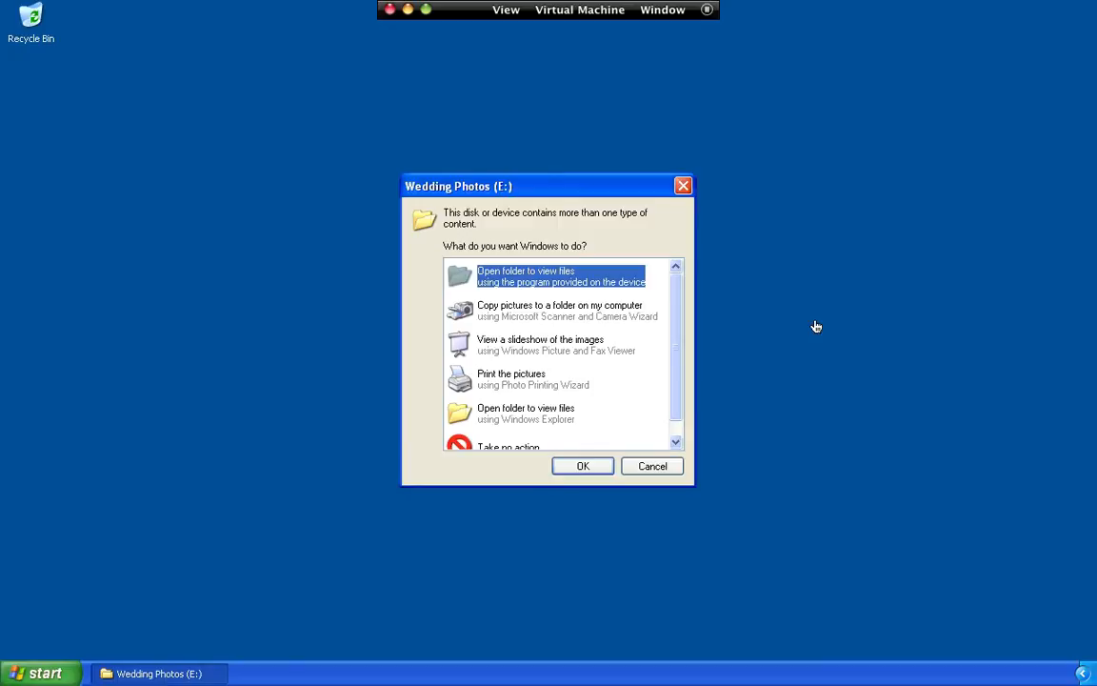
{"action": "mouse_move", "coordinate": [594, 283]}
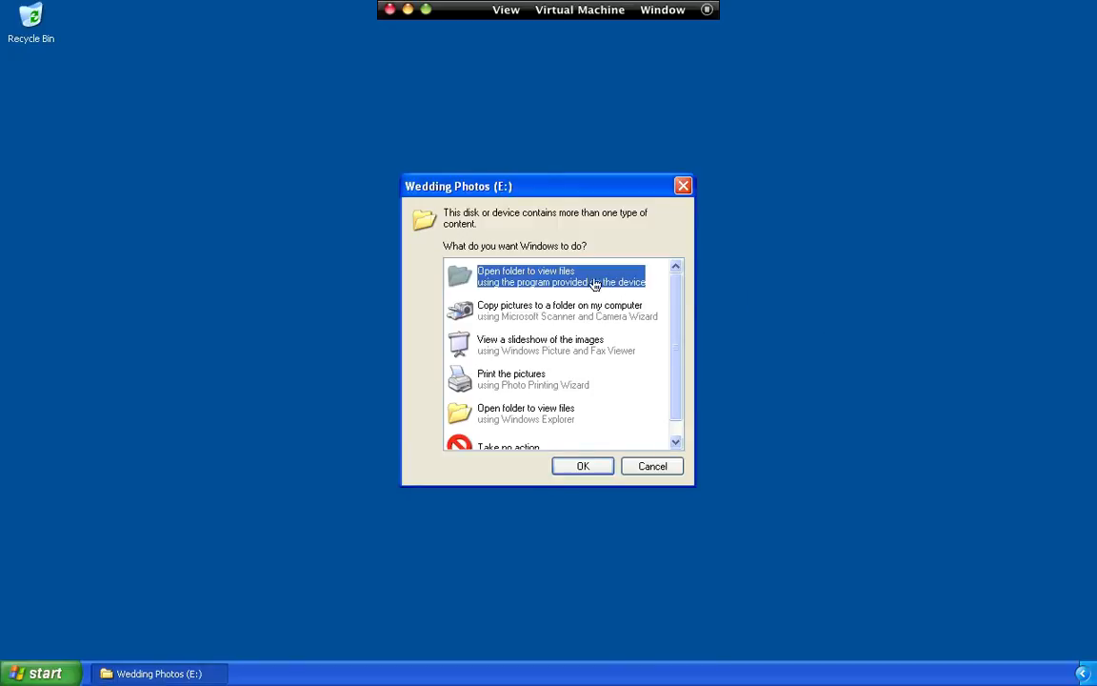
{"action": "mouse_move", "coordinate": [465, 207]}
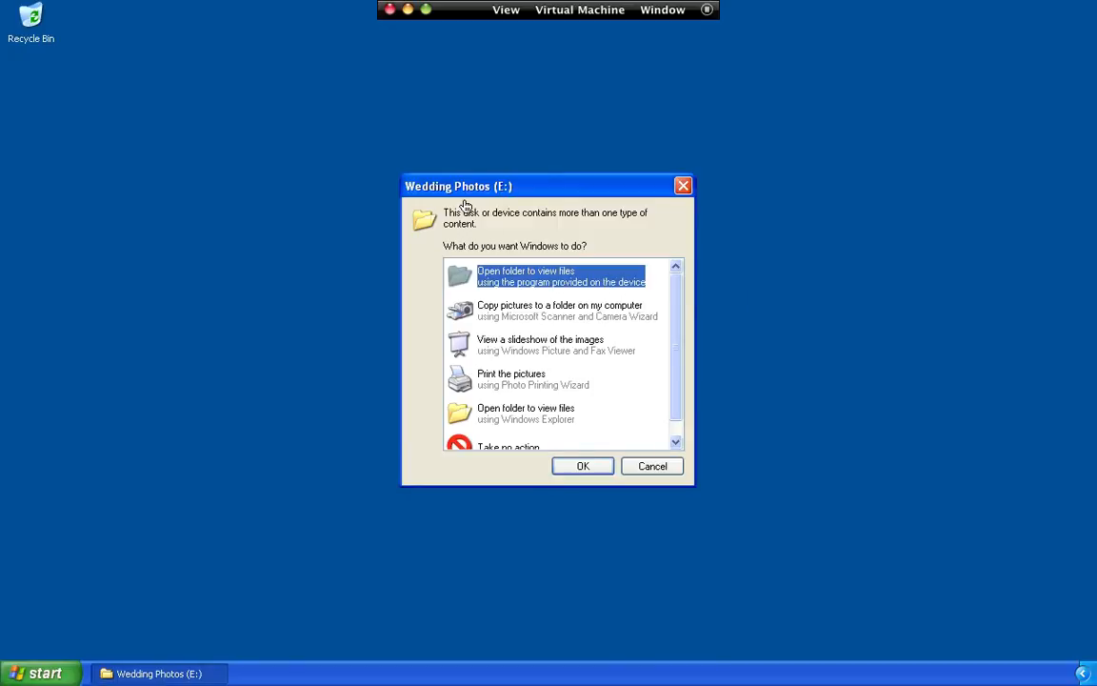
{"action": "mouse_move", "coordinate": [472, 210]}
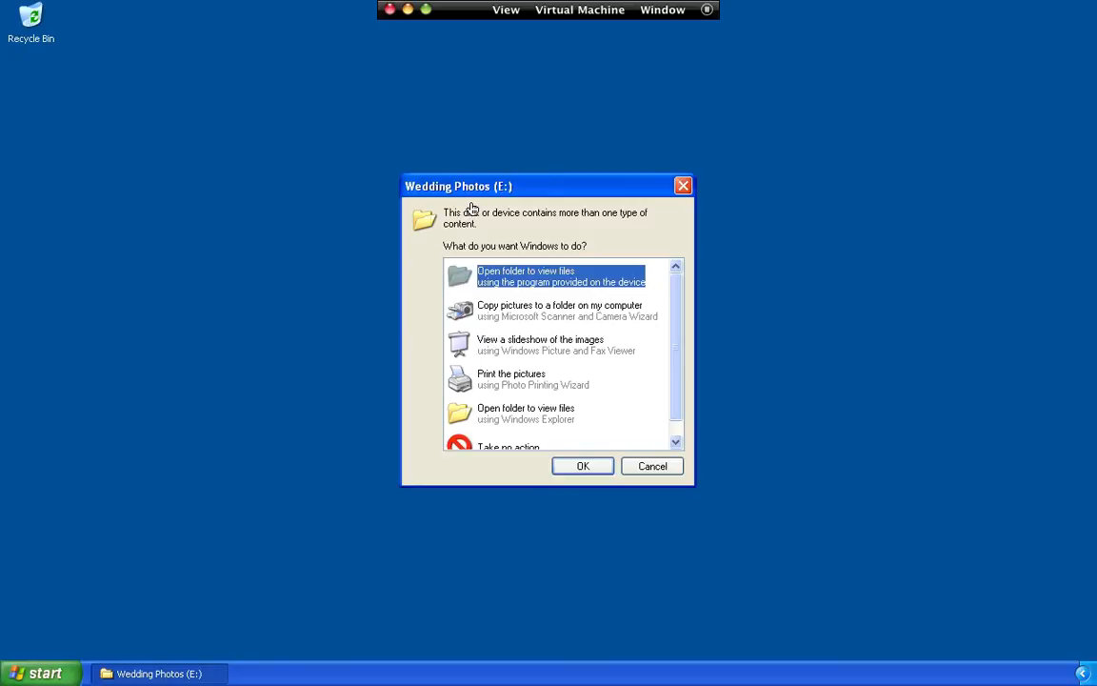
{"action": "mouse_move", "coordinate": [566, 414]}
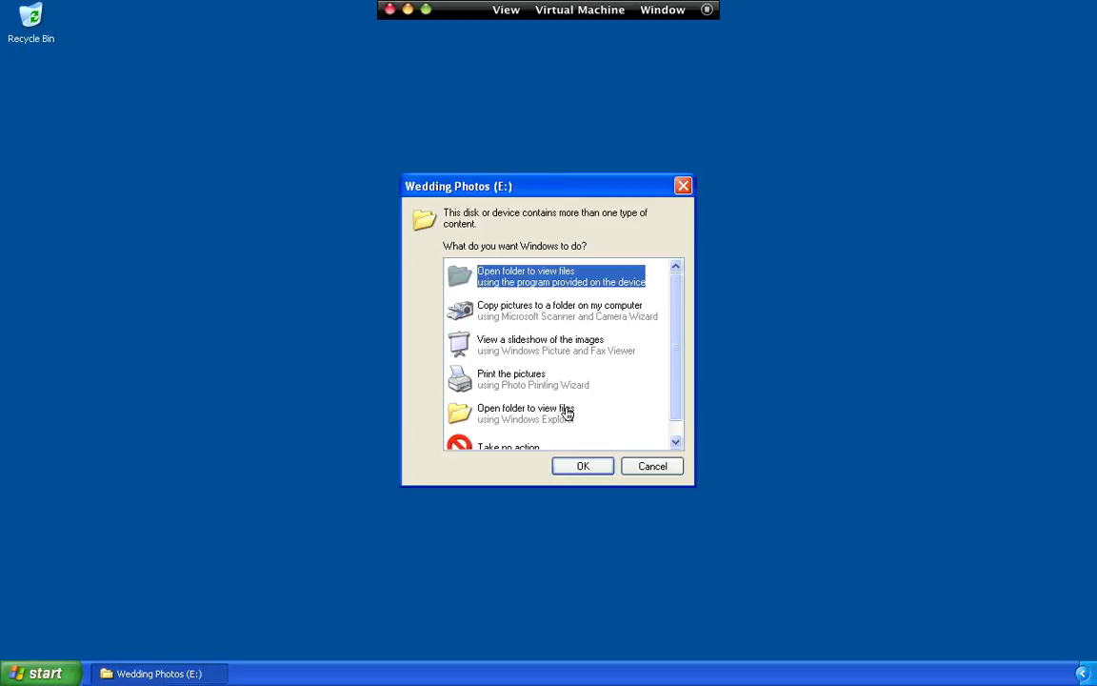
{"action": "mouse_move", "coordinate": [595, 474]}
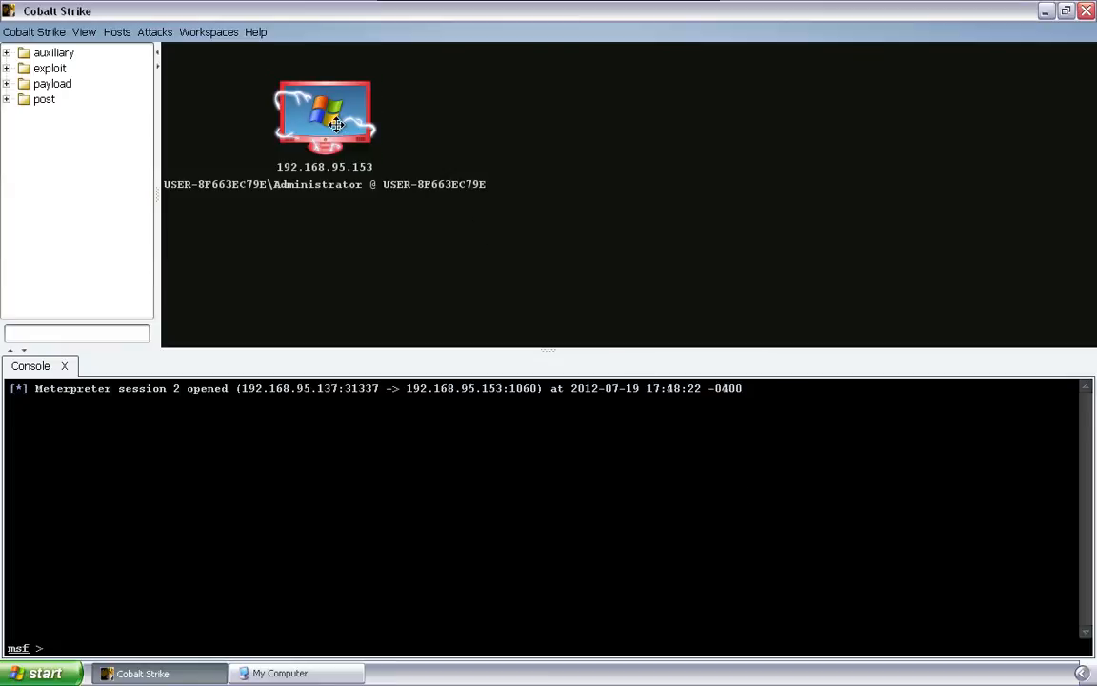
Step: Capture a screenshot of 192.168.95.153 via Meterpreter 2 and view the Screenshot 2 tab
{"action": "right_click", "coordinate": [324, 114]}
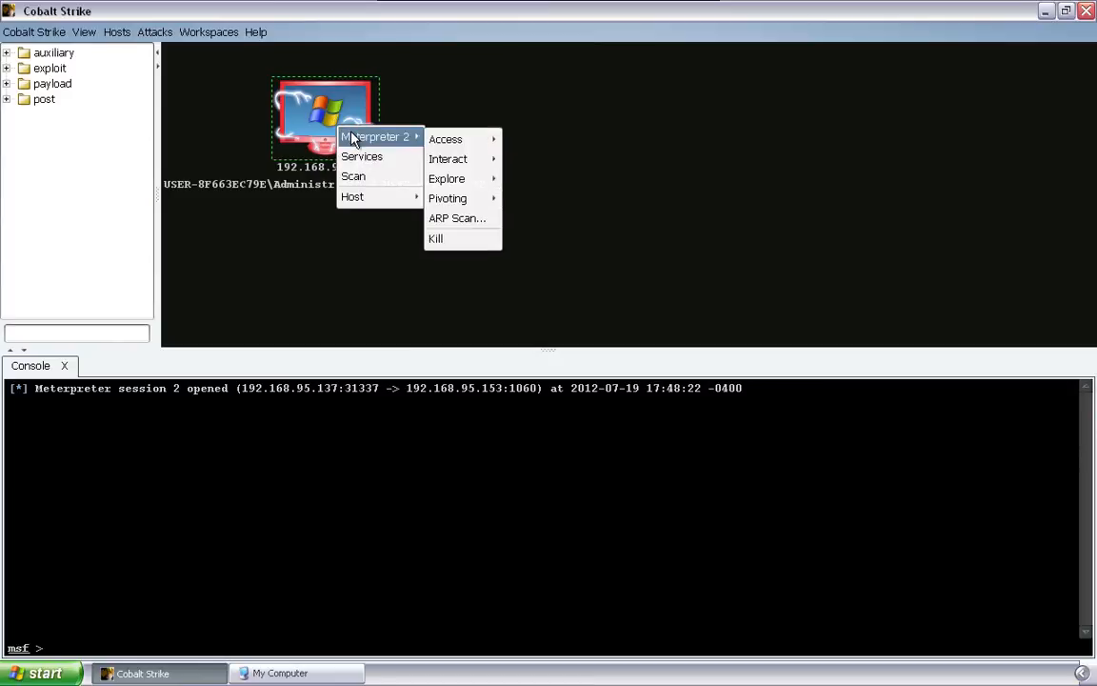
{"action": "left_click", "coordinate": [566, 239]}
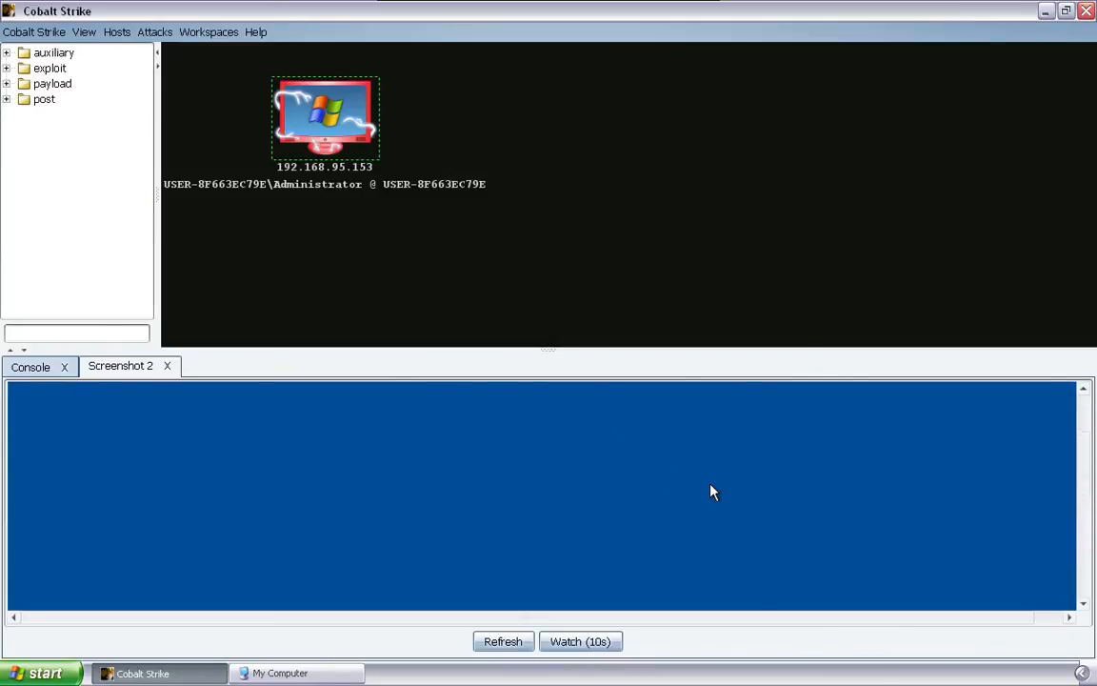
{"action": "left_click", "coordinate": [503, 641]}
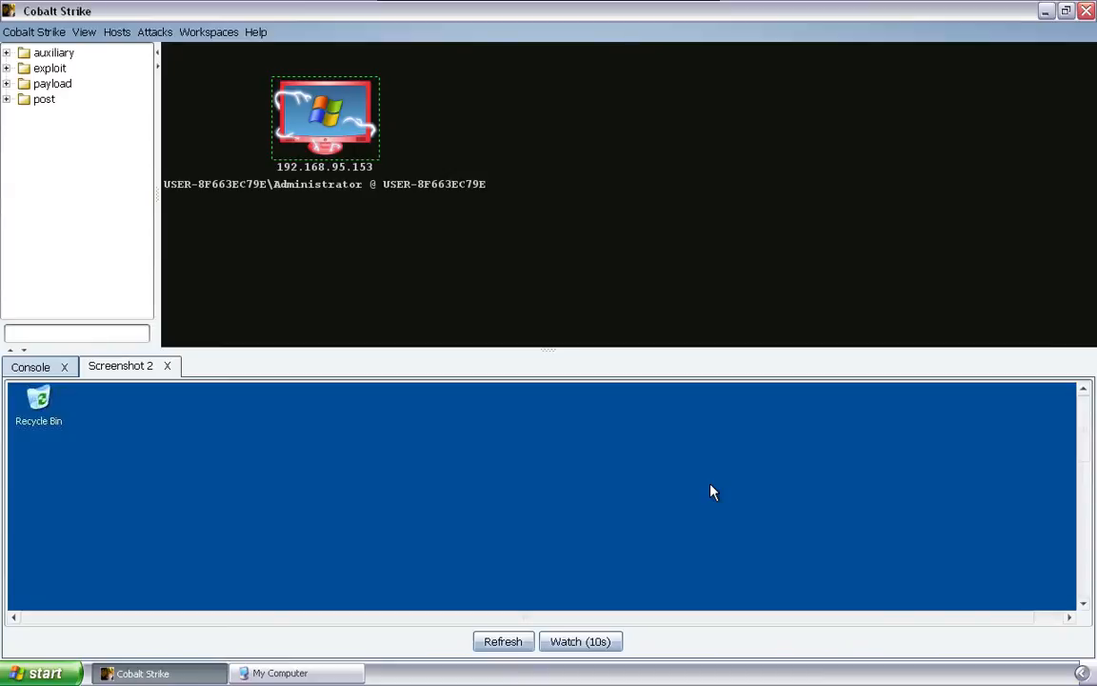